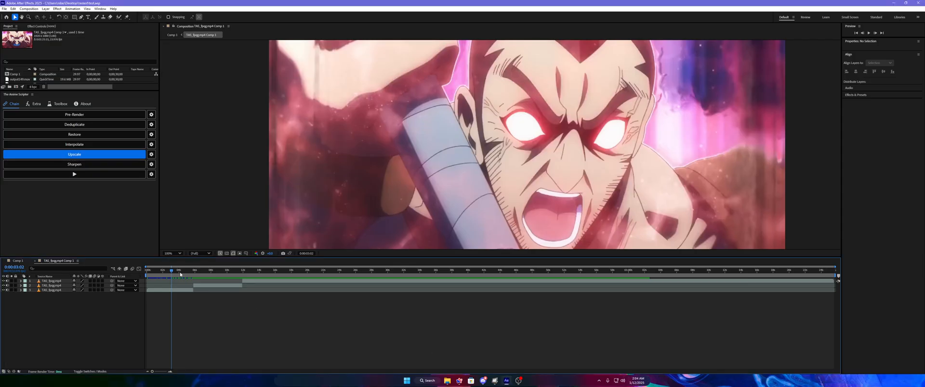
Step: Move the current-time indicator to about 0:00:14:04 on the Crunchyroll-branded shot
{"action": "left_click", "coordinate": [249, 270]}
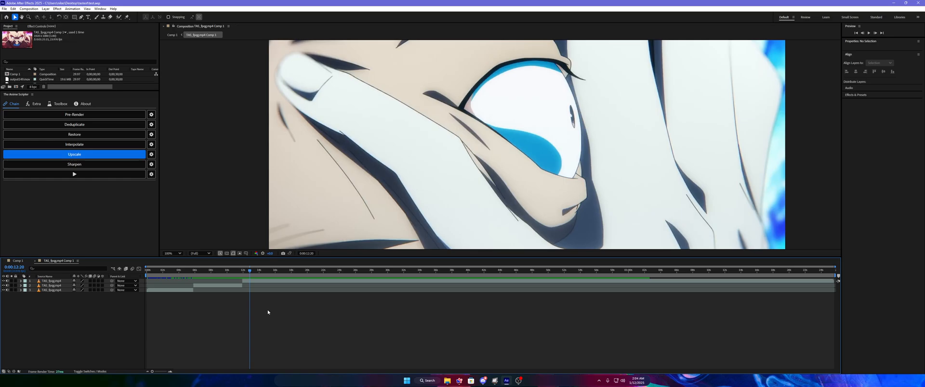
{"action": "left_click", "coordinate": [260, 270]}
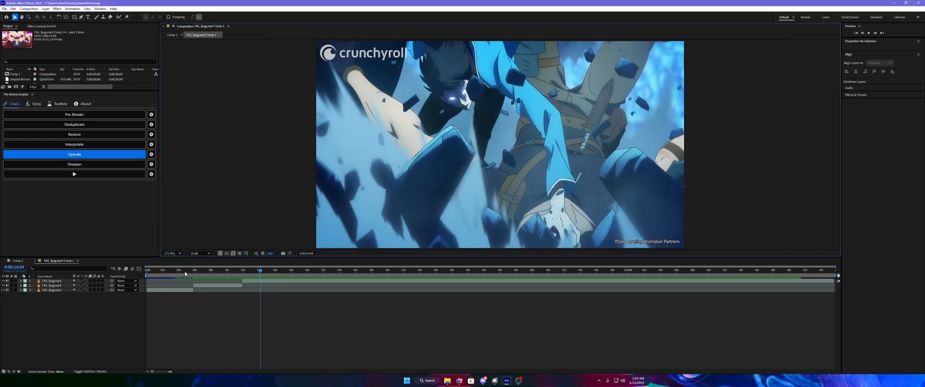
{"action": "mouse_move", "coordinate": [185, 274]}
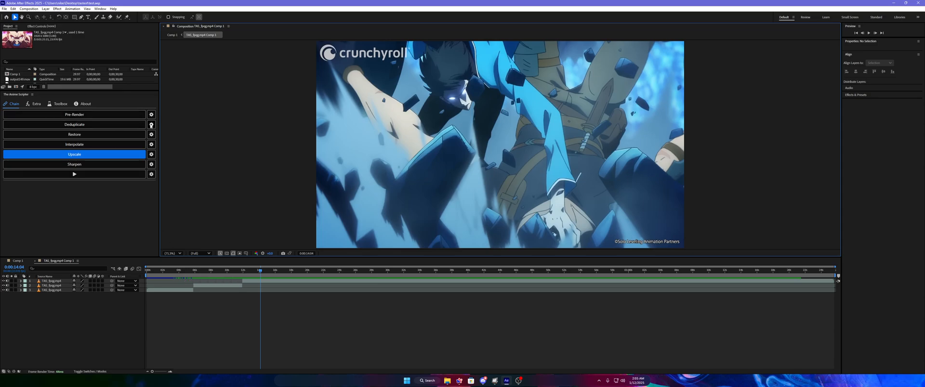
Step: Glance at Deduplicate Settings, close it, and show The Anime Scripter's About page
{"action": "left_click", "coordinate": [151, 124]}
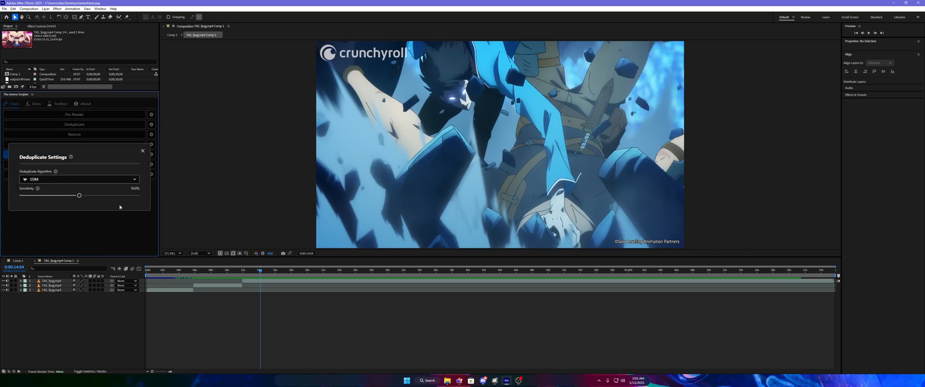
{"action": "left_click", "coordinate": [142, 151]}
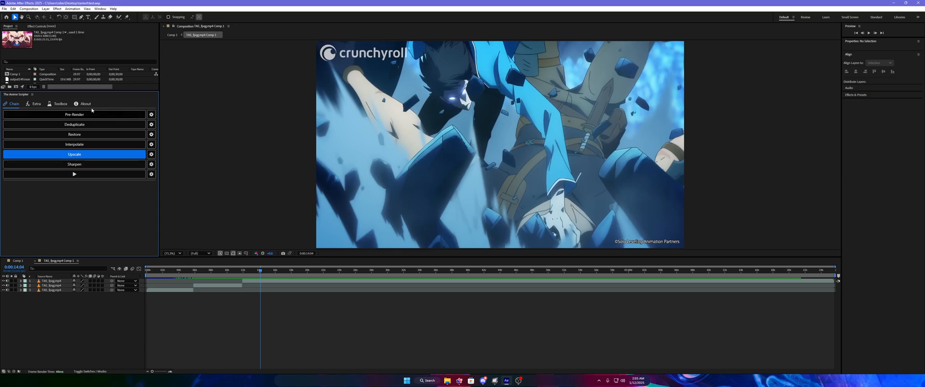
{"action": "left_click", "coordinate": [85, 104]}
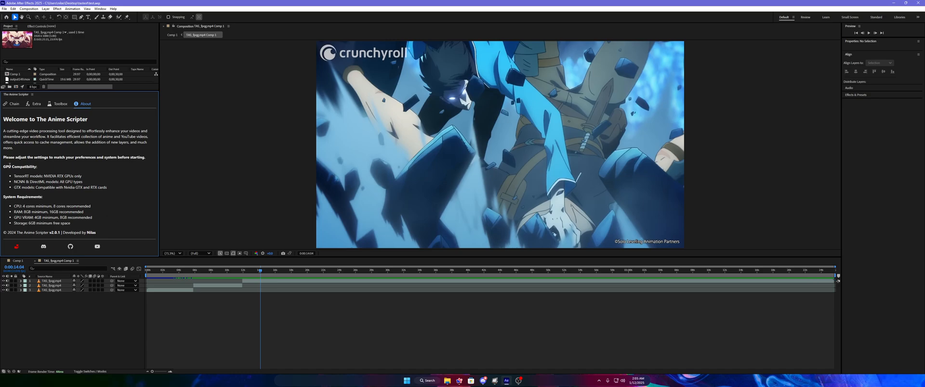
{"action": "mouse_move", "coordinate": [113, 193]}
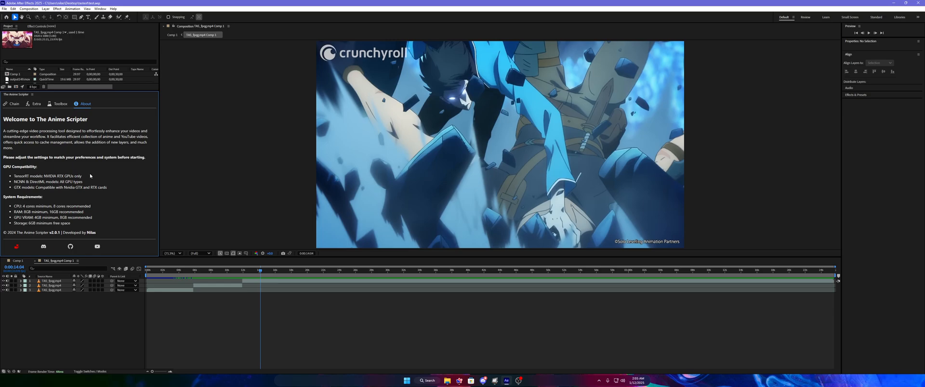
{"action": "mouse_move", "coordinate": [89, 178]}
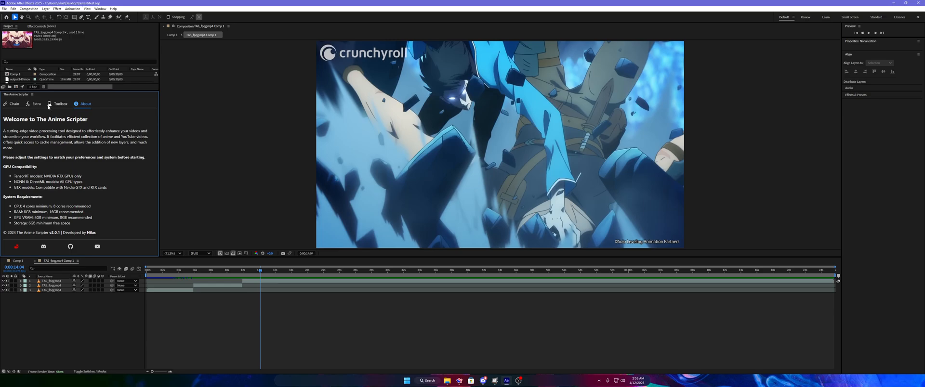
{"action": "mouse_move", "coordinate": [59, 158]}
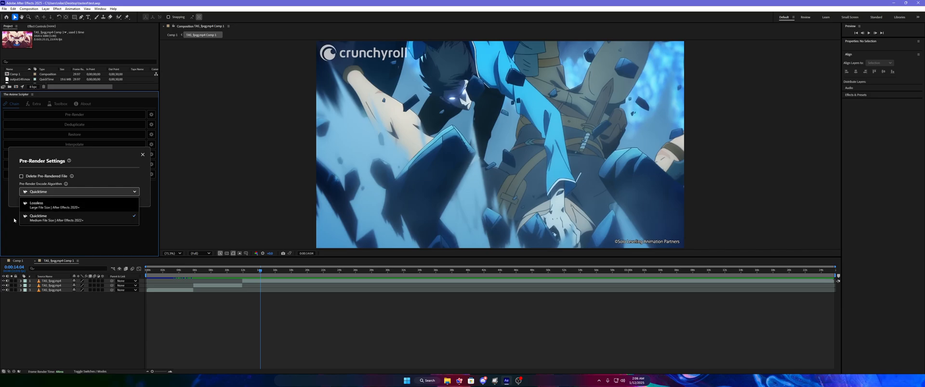
{"action": "mouse_move", "coordinate": [29, 238]}
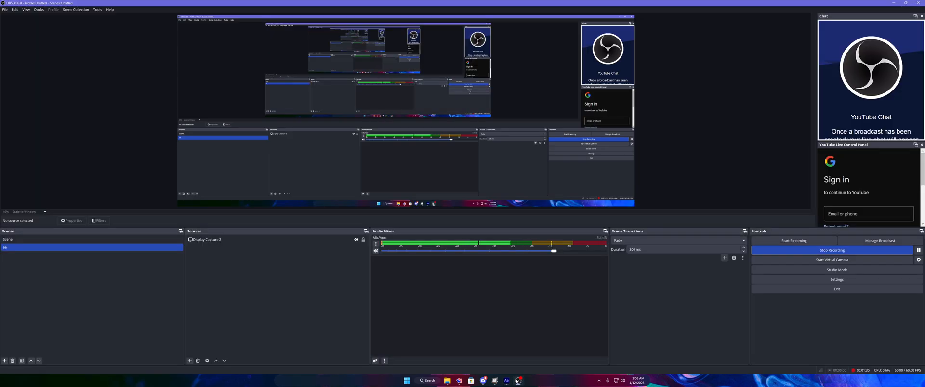
Step: Bring After Effects back to the front with Pre-Render Settings showing Quicktime
{"action": "left_click", "coordinate": [517, 380]}
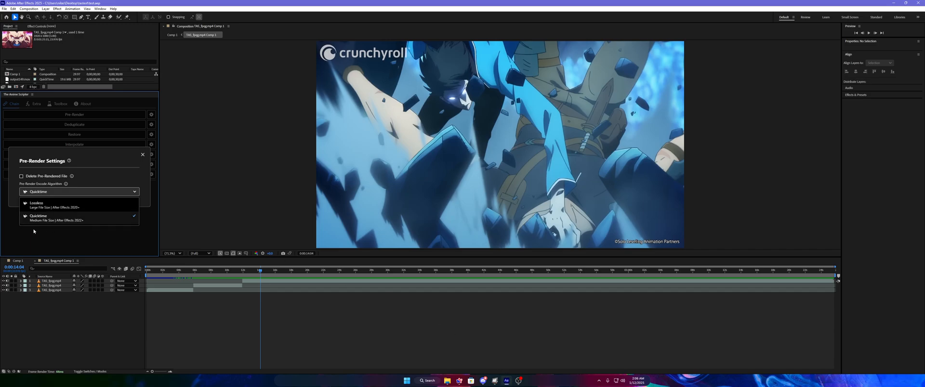
{"action": "mouse_move", "coordinate": [62, 206]}
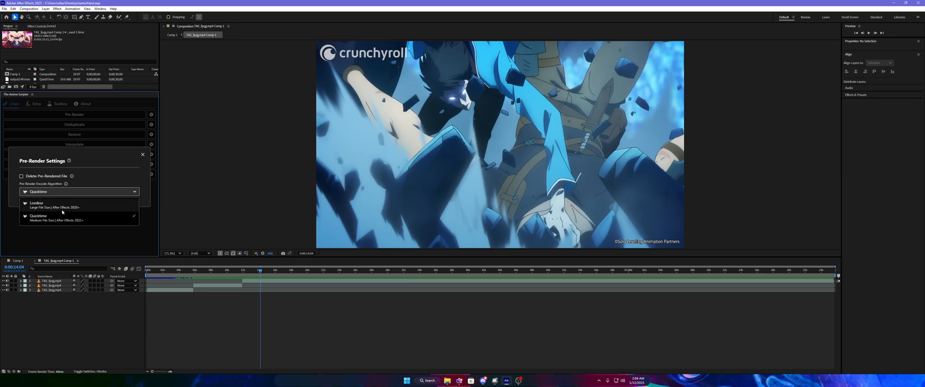
{"action": "mouse_move", "coordinate": [103, 230]}
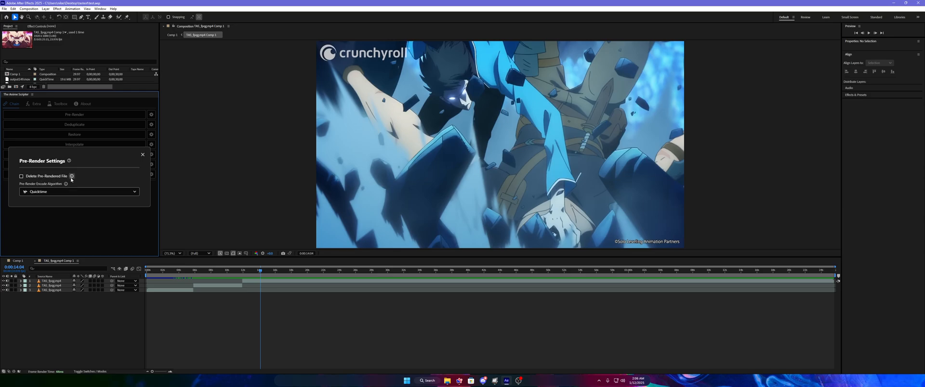
{"action": "mouse_move", "coordinate": [66, 184]}
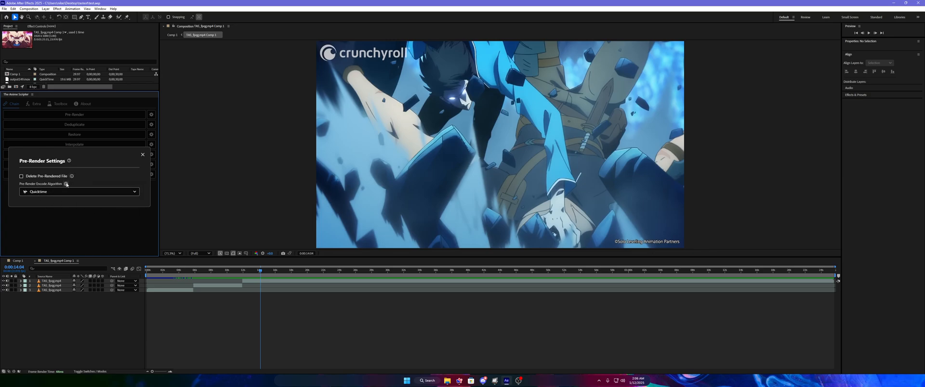
{"action": "mouse_move", "coordinate": [66, 184]}
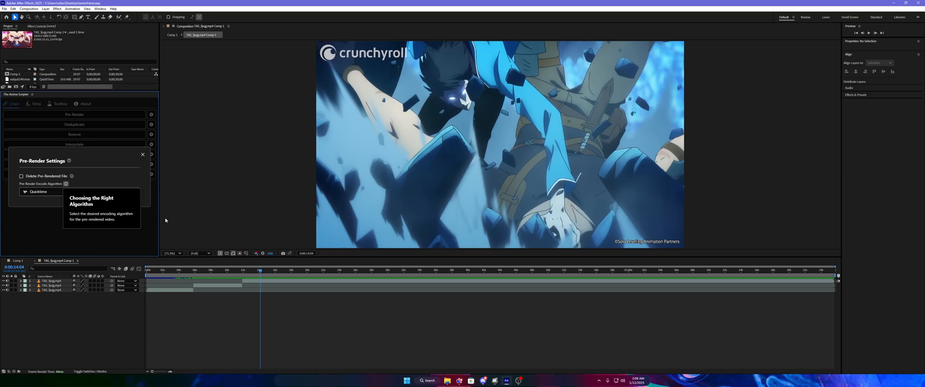
Step: Review the Deduplicate Algorithm list (SSIM, MSE, SSIM CUDA, FlownetS), keeping SSIM
{"action": "left_click", "coordinate": [74, 125]}
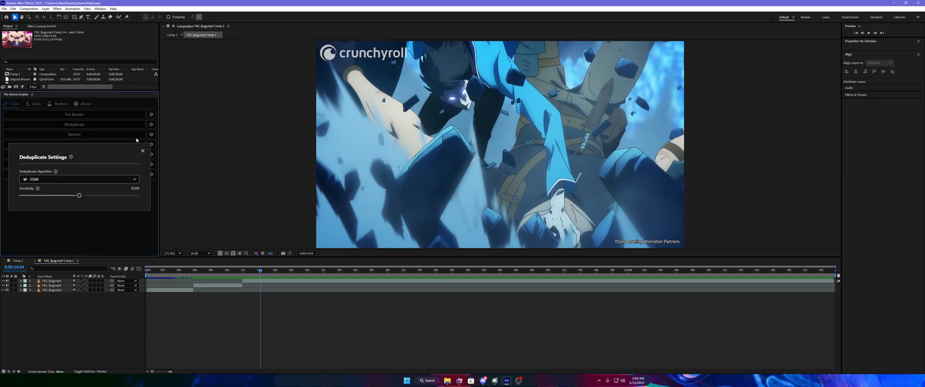
{"action": "left_click", "coordinate": [79, 179]}
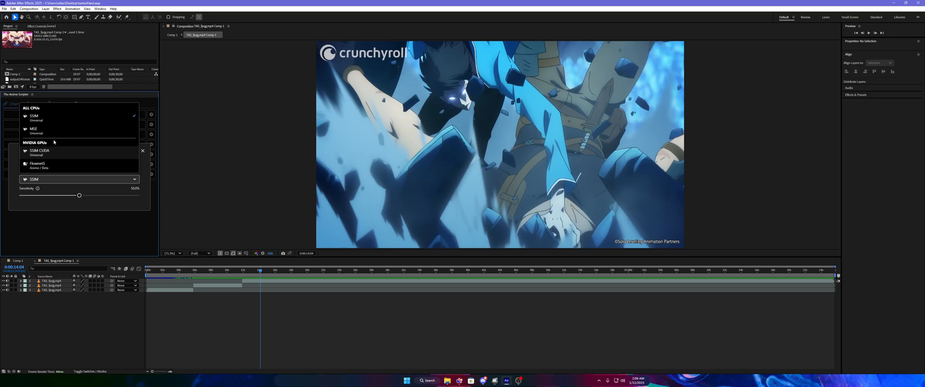
{"action": "mouse_move", "coordinate": [34, 161]}
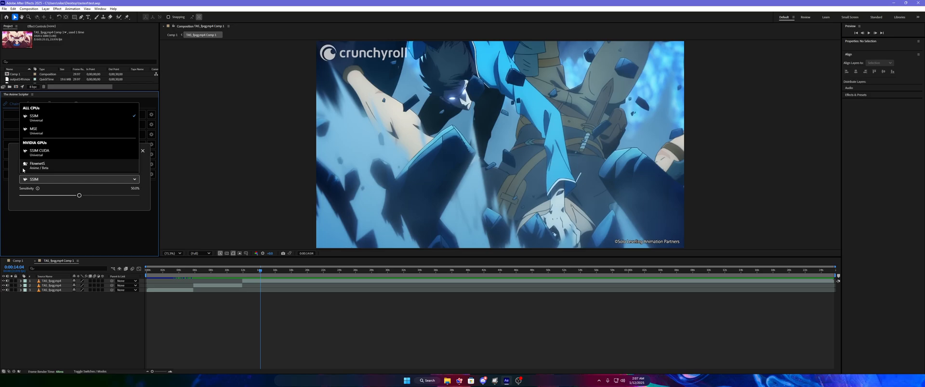
{"action": "mouse_move", "coordinate": [122, 110]}
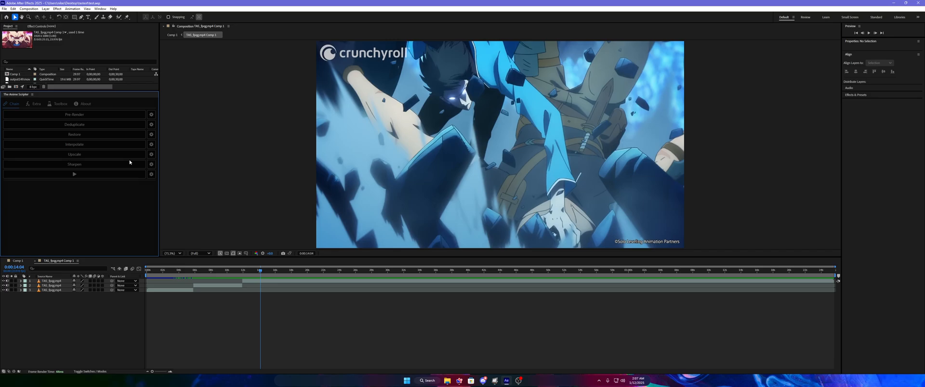
Step: Look through the Restore Model list, keep DPIR, and close Restore Settings
{"action": "left_click", "coordinate": [78, 187]}
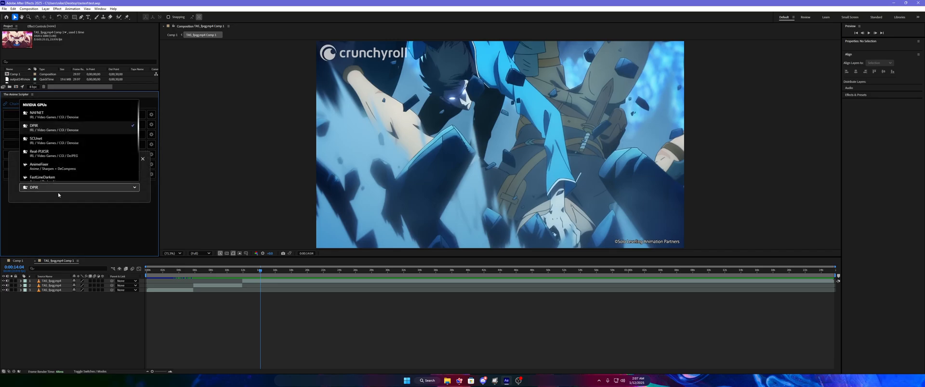
{"action": "scroll", "scroll_direction": "down", "scroll_amount": 3}
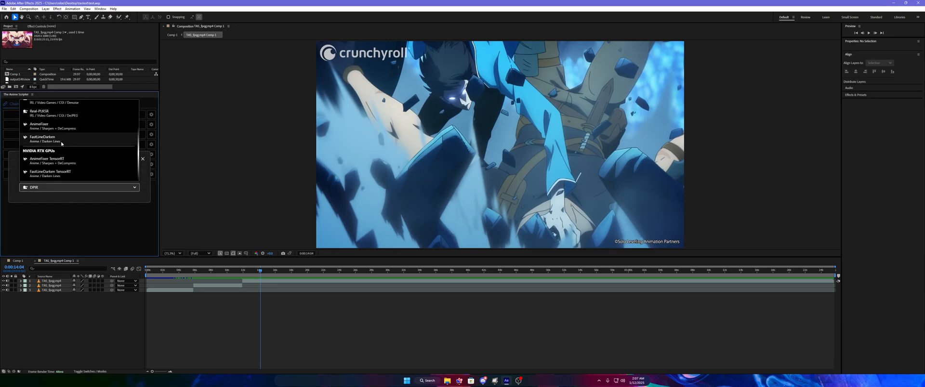
{"action": "scroll", "scroll_direction": "up", "scroll_amount": 3}
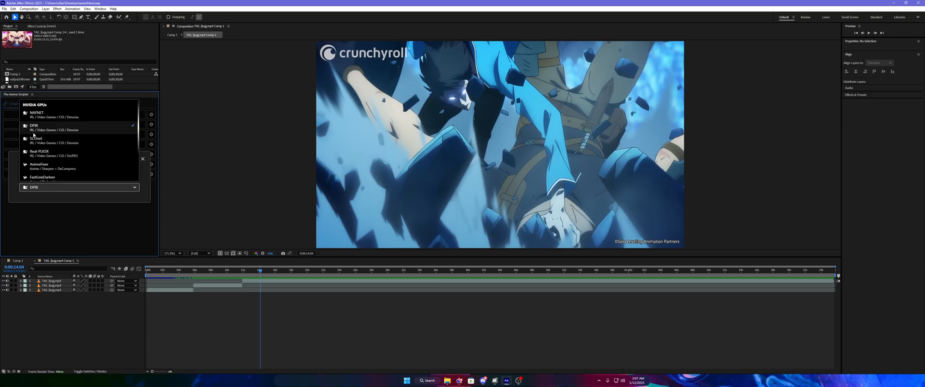
{"action": "mouse_move", "coordinate": [84, 132]}
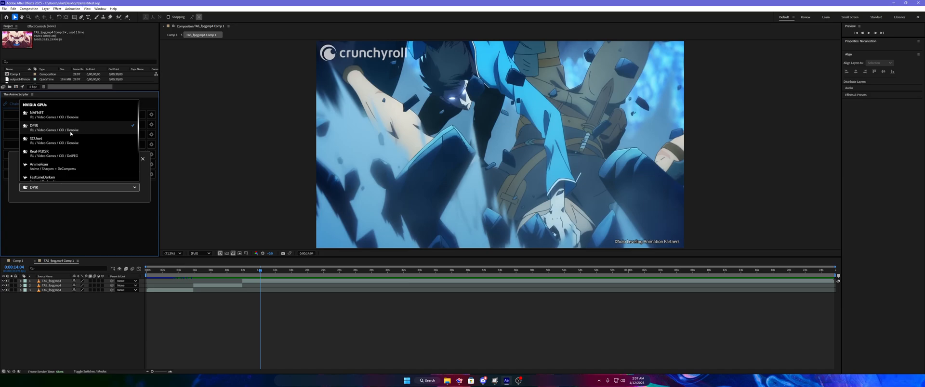
{"action": "mouse_move", "coordinate": [76, 160]}
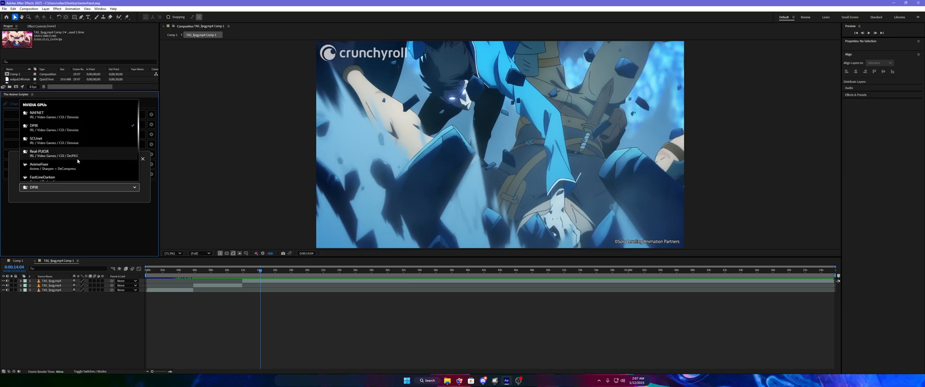
{"action": "scroll", "scroll_direction": "down", "scroll_amount": 3}
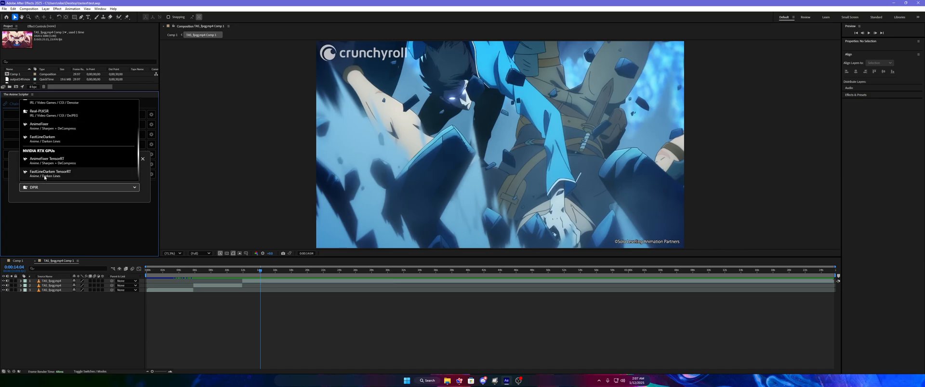
{"action": "mouse_move", "coordinate": [58, 194]}
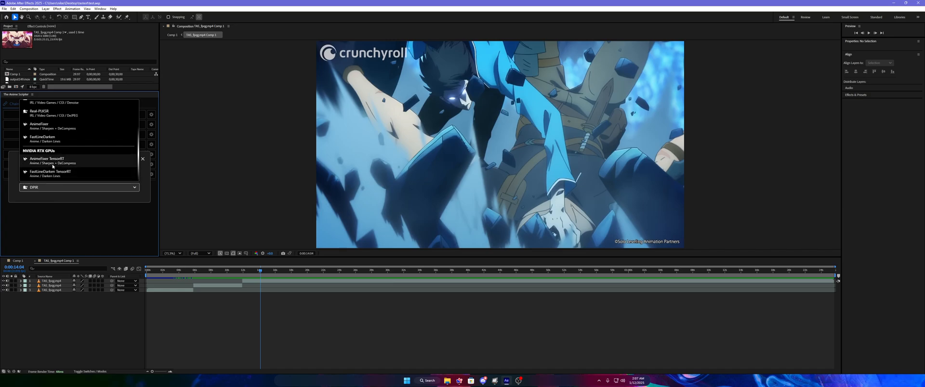
{"action": "mouse_move", "coordinate": [81, 163]}
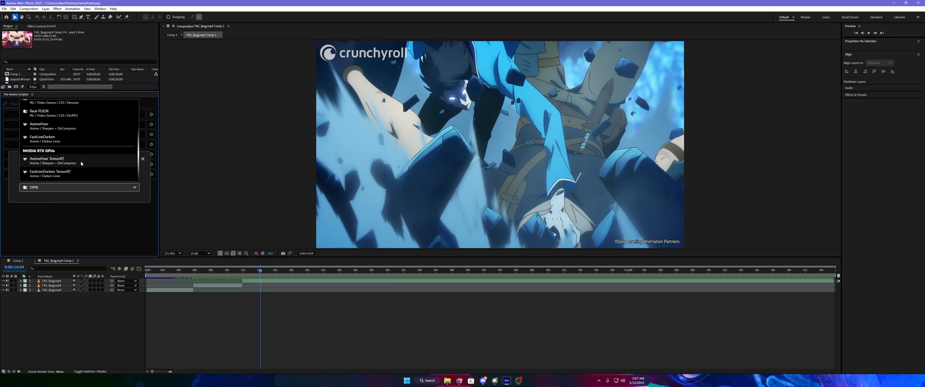
{"action": "scroll", "scroll_direction": "up", "scroll_amount": 3}
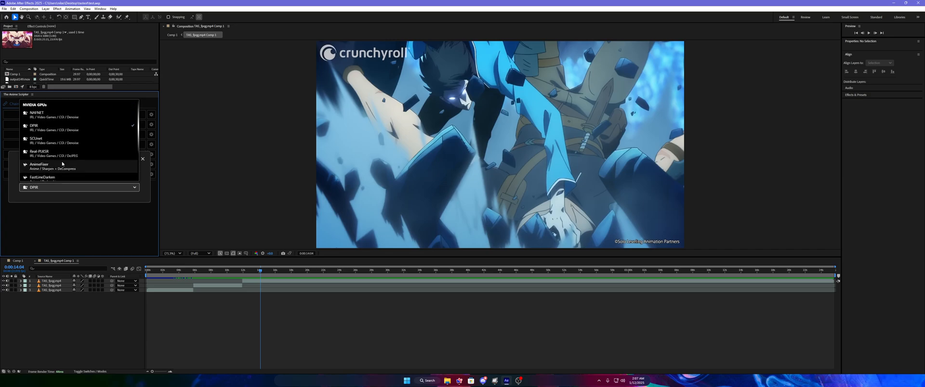
{"action": "mouse_move", "coordinate": [62, 163]}
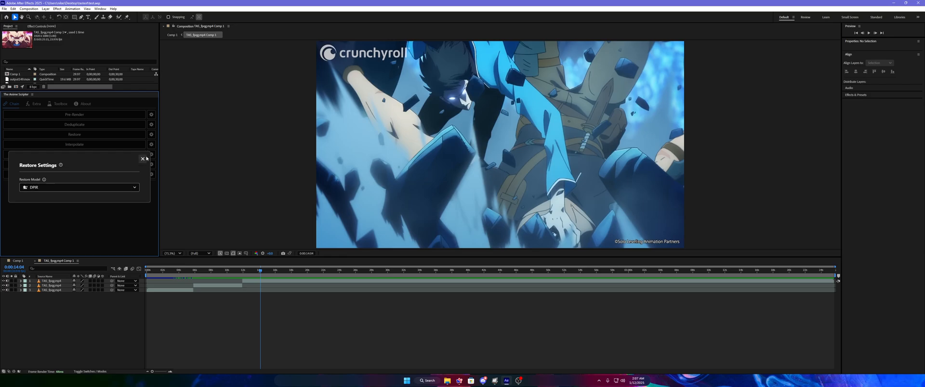
{"action": "left_click", "coordinate": [143, 159]}
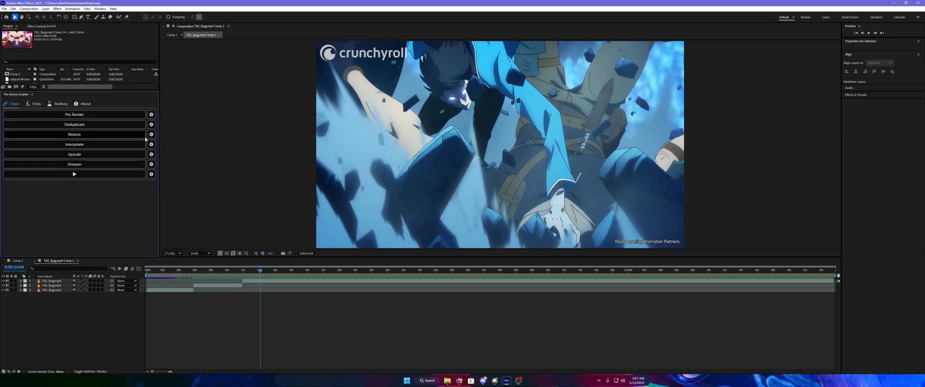
Step: Browse the Interpolation Model list of Rife variants, keeping Rife 4.22 at 2x
{"action": "left_click", "coordinate": [151, 135]}
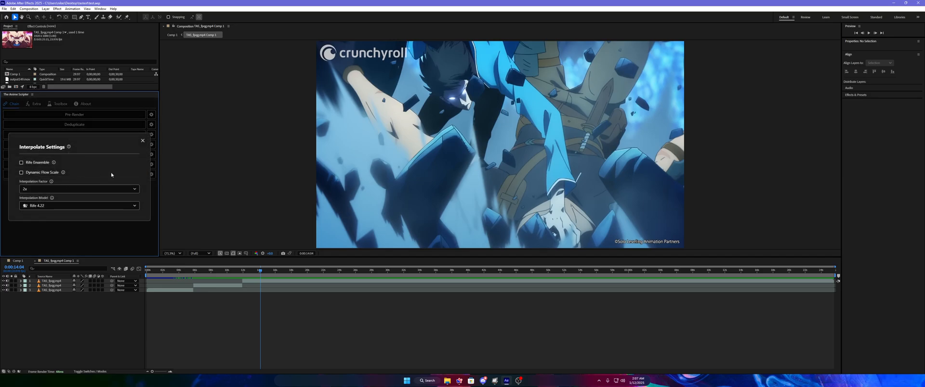
{"action": "left_click", "coordinate": [80, 205]}
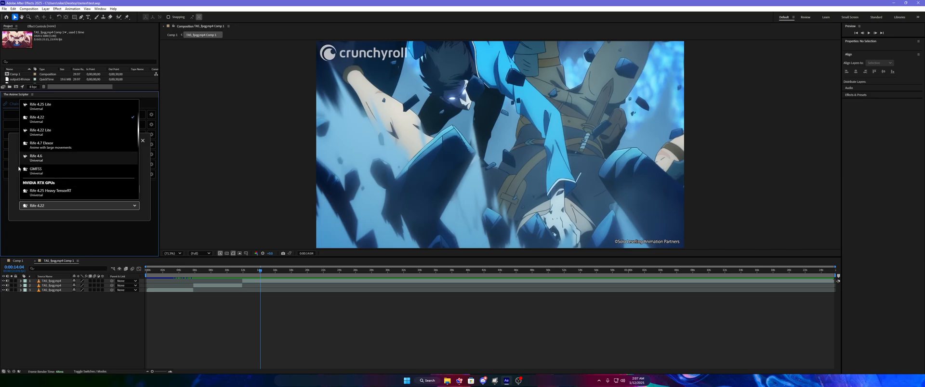
{"action": "scroll", "scroll_direction": "up", "scroll_amount": 3}
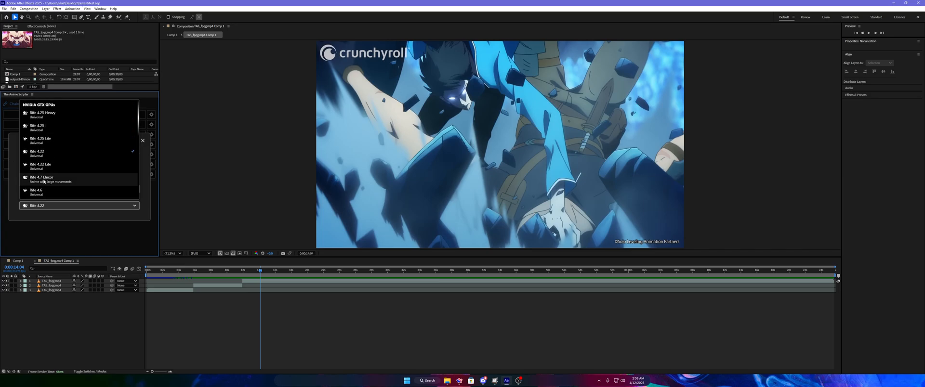
{"action": "scroll", "scroll_direction": "down", "scroll_amount": 3}
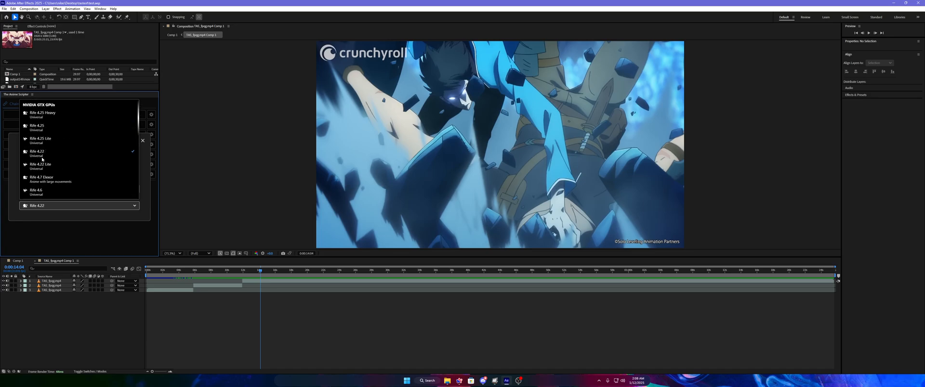
{"action": "scroll", "scroll_direction": "down", "scroll_amount": 3}
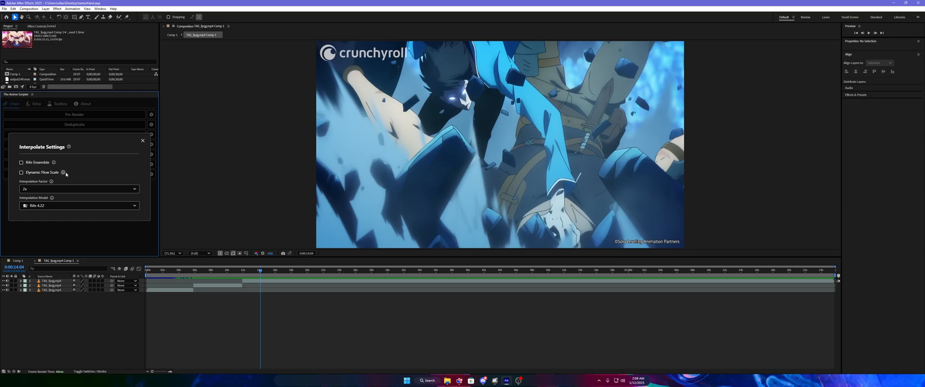
{"action": "left_click", "coordinate": [78, 206]}
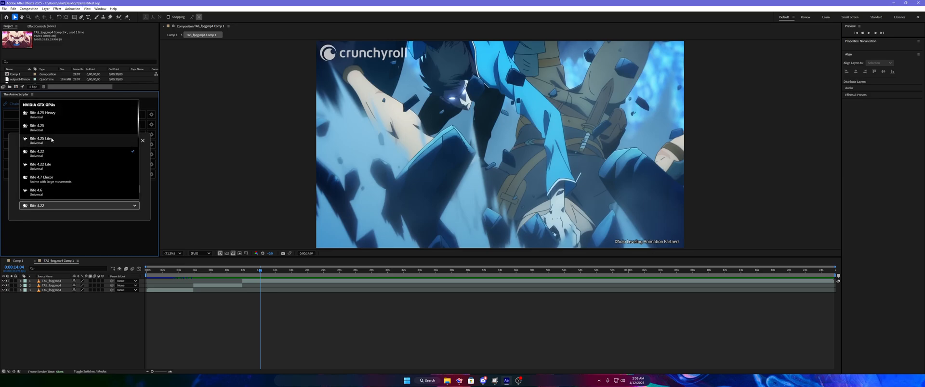
{"action": "mouse_move", "coordinate": [46, 112]}
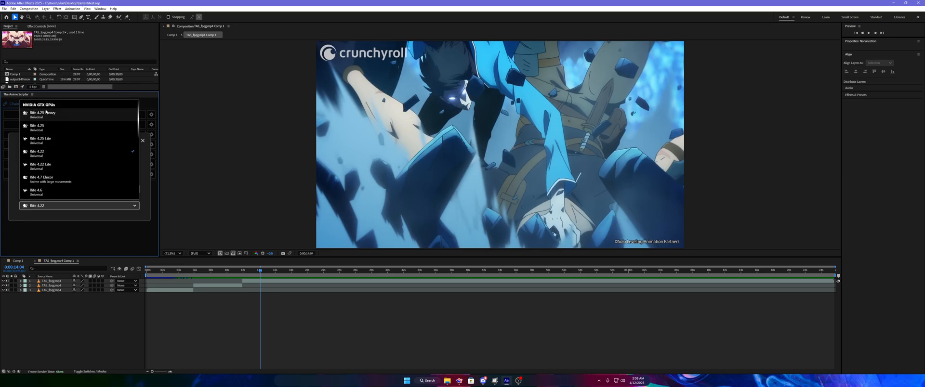
{"action": "mouse_move", "coordinate": [14, 205]}
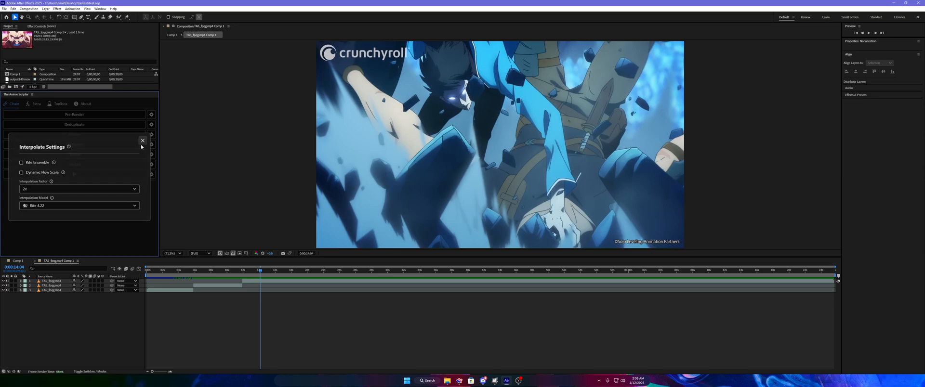
Step: Close Interpolate Settings and scroll the Upscale Model list, leaving SPAN chosen
{"action": "left_click", "coordinate": [141, 141]}
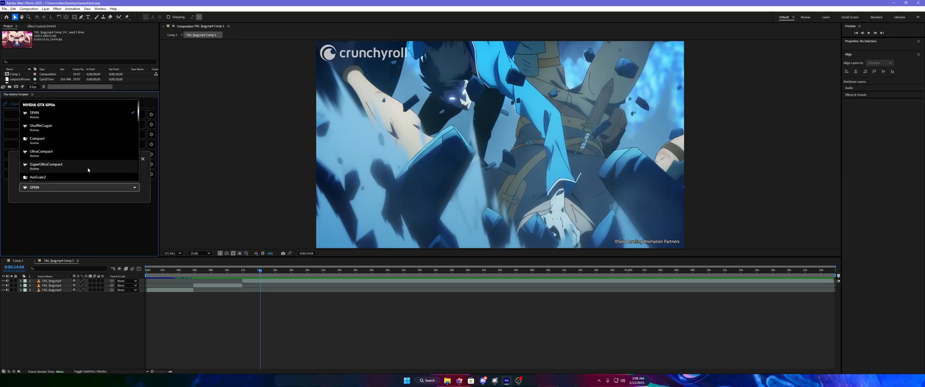
{"action": "scroll", "scroll_direction": "down", "scroll_amount": 3}
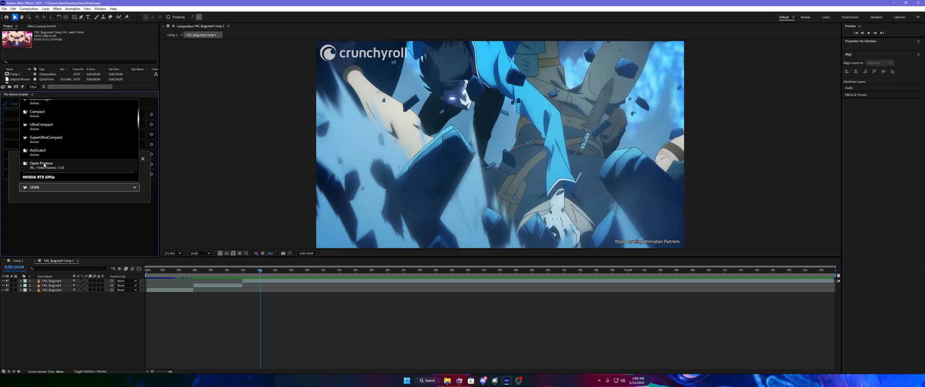
{"action": "scroll", "scroll_direction": "down", "scroll_amount": 3}
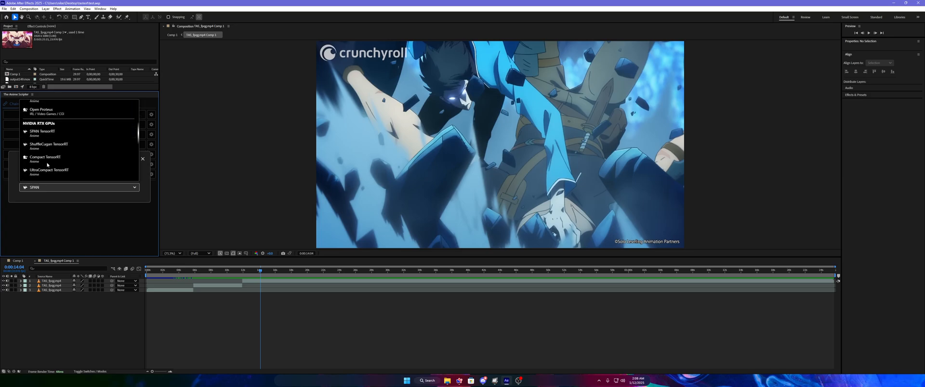
{"action": "scroll", "scroll_direction": "down", "scroll_amount": 3}
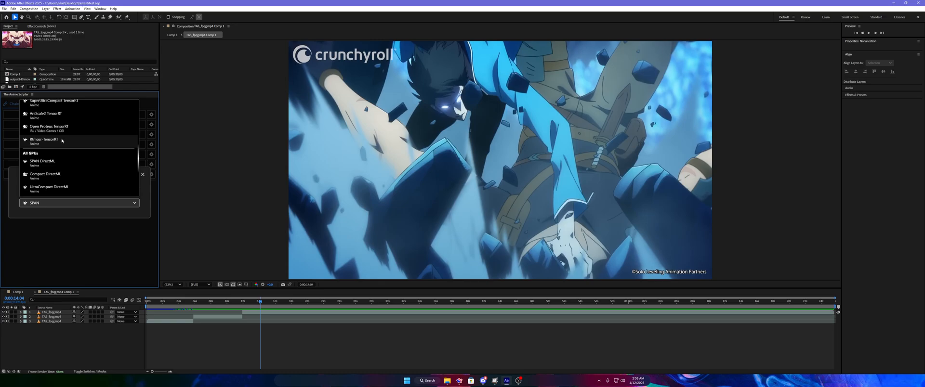
{"action": "mouse_move", "coordinate": [60, 141]}
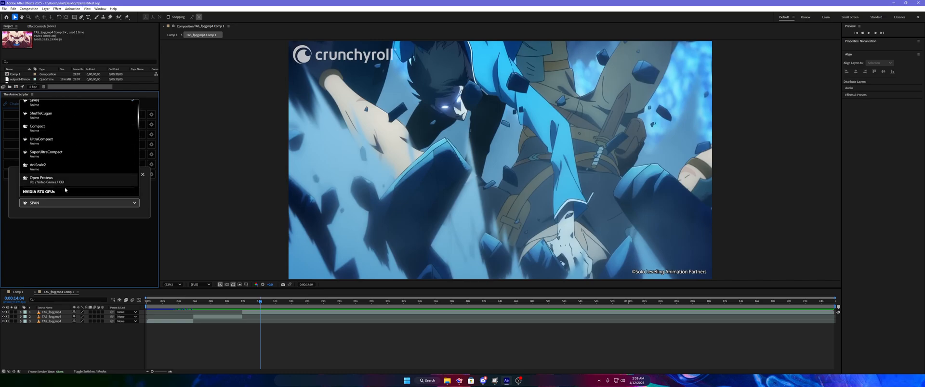
{"action": "scroll", "scroll_direction": "down", "scroll_amount": 3}
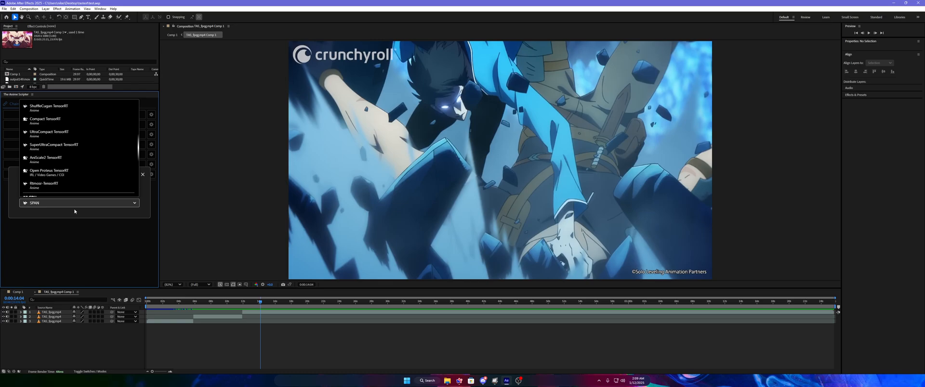
{"action": "mouse_move", "coordinate": [46, 146]}
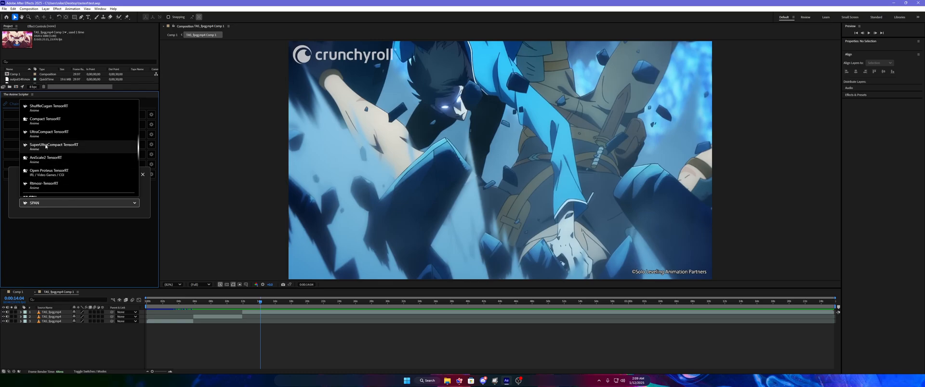
{"action": "mouse_move", "coordinate": [65, 183]}
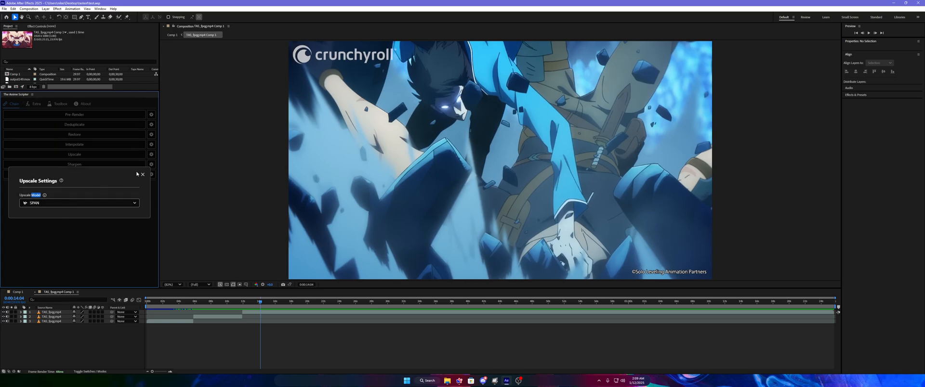
Step: Close Upscale Settings and scroll the Encoder list through NVIDIA, AMD and Intel options, keeping X264
{"action": "left_click", "coordinate": [142, 174]}
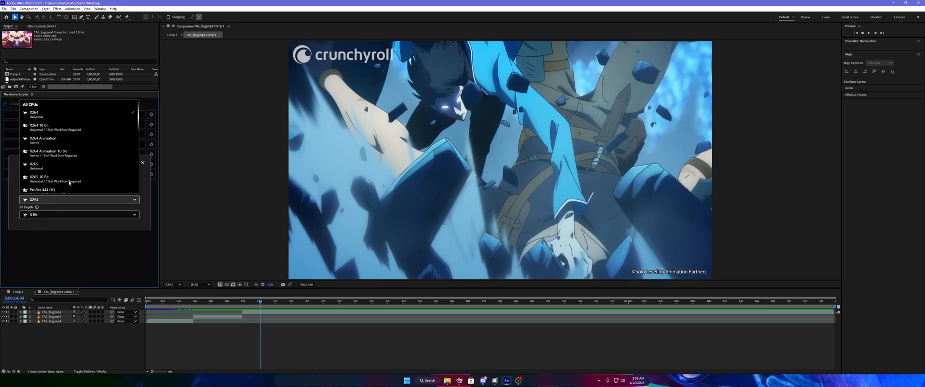
{"action": "scroll", "scroll_direction": "down", "scroll_amount": 3}
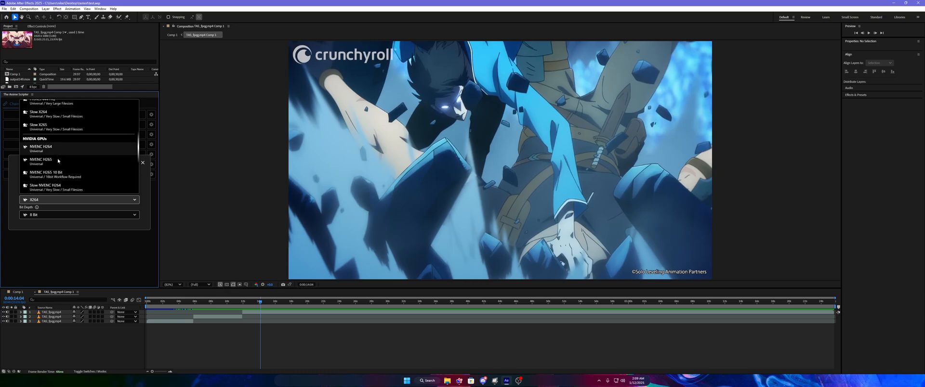
{"action": "scroll", "scroll_direction": "down", "scroll_amount": 3}
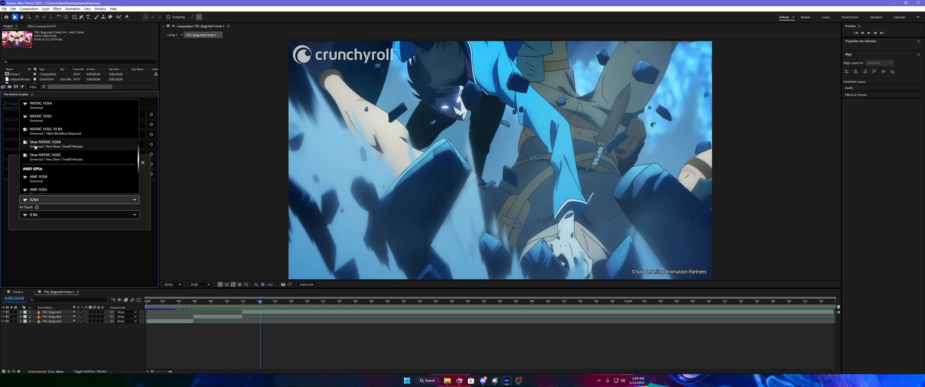
{"action": "mouse_move", "coordinate": [119, 150]}
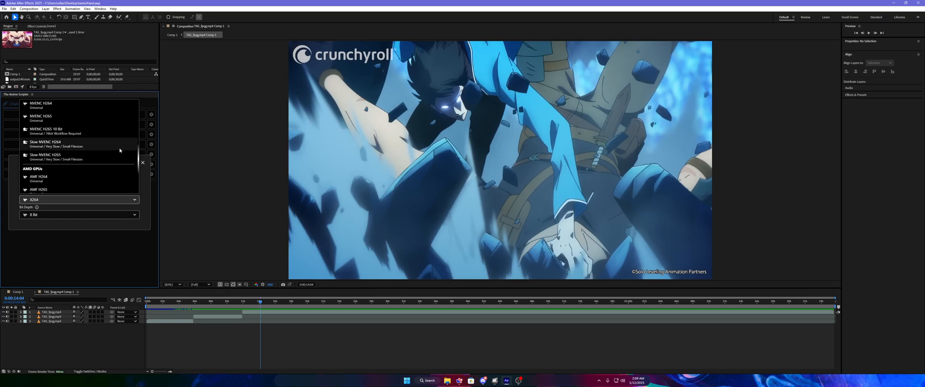
{"action": "mouse_move", "coordinate": [74, 153]}
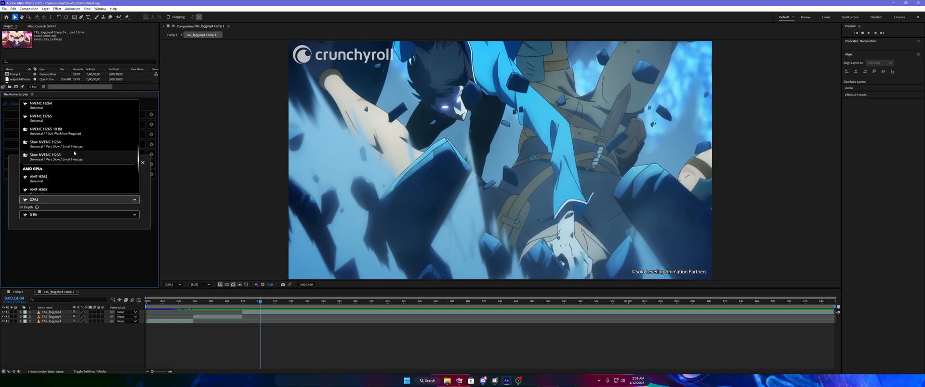
{"action": "mouse_move", "coordinate": [74, 159]}
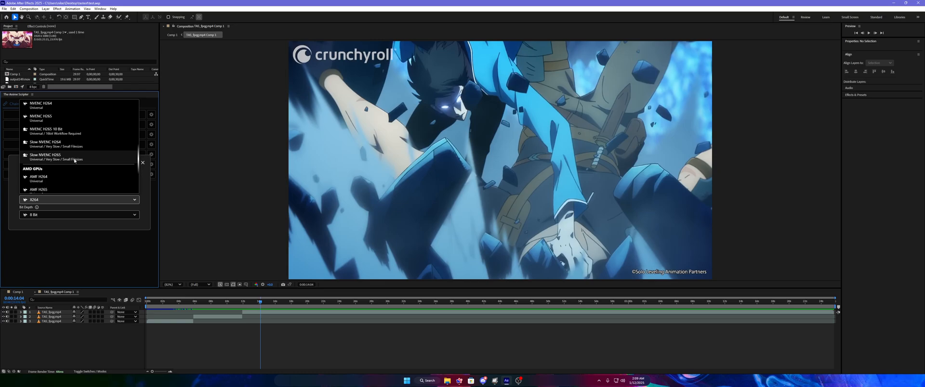
{"action": "mouse_move", "coordinate": [79, 173]}
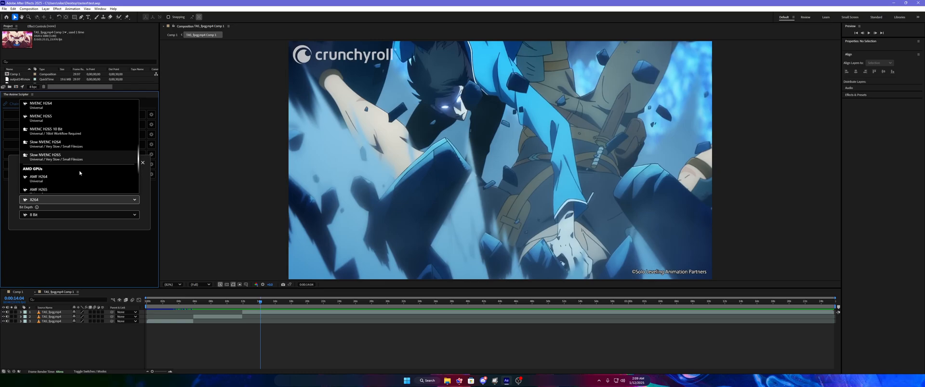
{"action": "scroll", "scroll_direction": "down", "scroll_amount": 3}
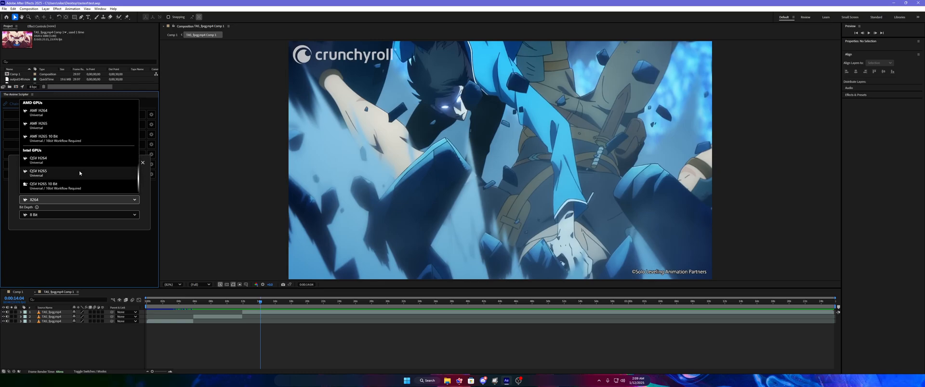
{"action": "mouse_move", "coordinate": [50, 206]}
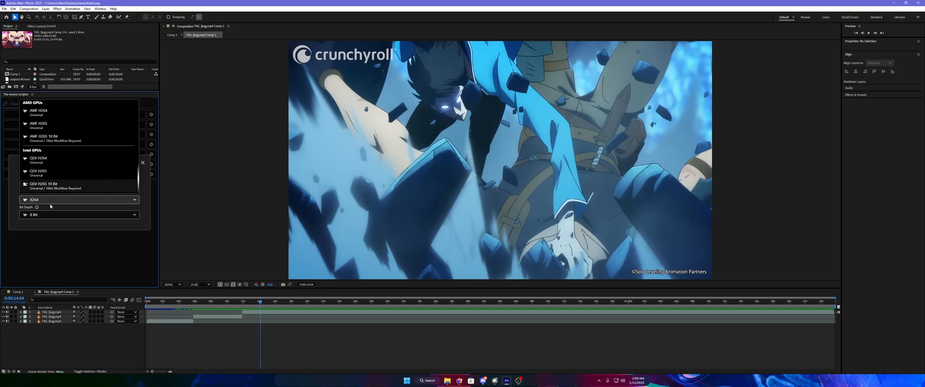
{"action": "mouse_move", "coordinate": [57, 192]}
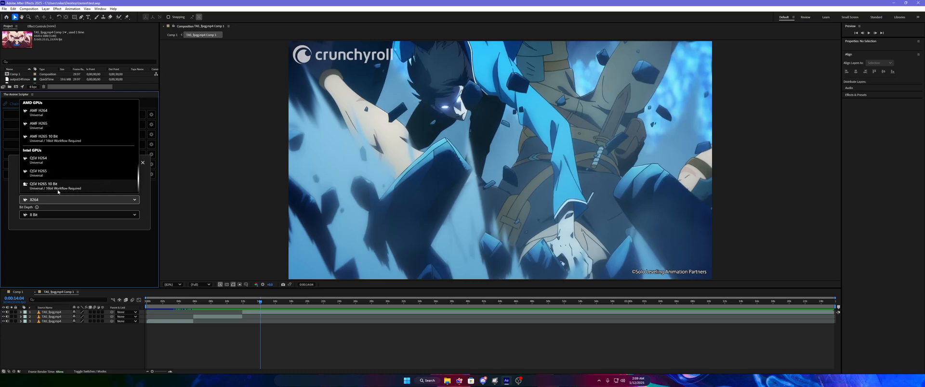
{"action": "mouse_move", "coordinate": [143, 186]}
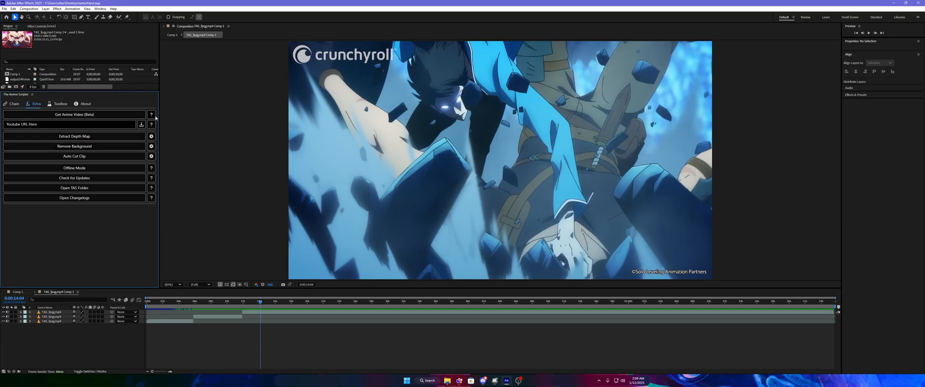
{"action": "left_click", "coordinate": [150, 114]}
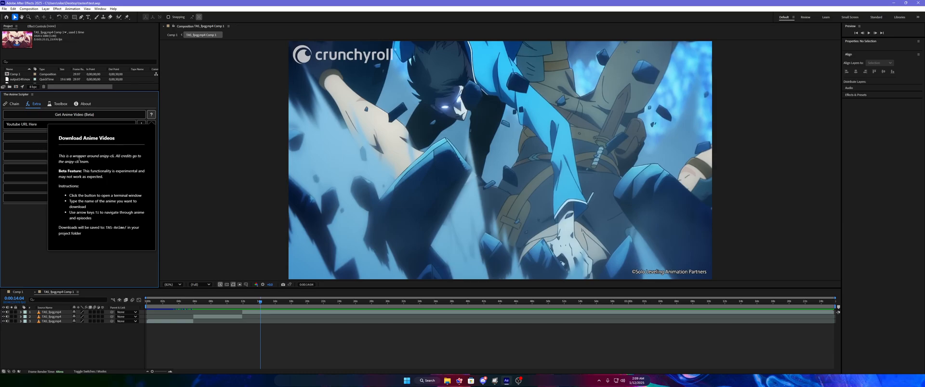
{"action": "left_click_drag", "start_coordinate": [97, 156], "coordinate": [73, 161]}
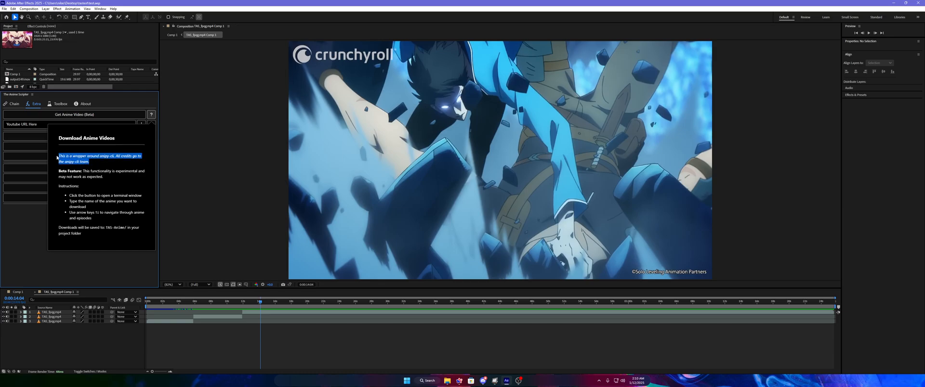
{"action": "mouse_move", "coordinate": [105, 179]}
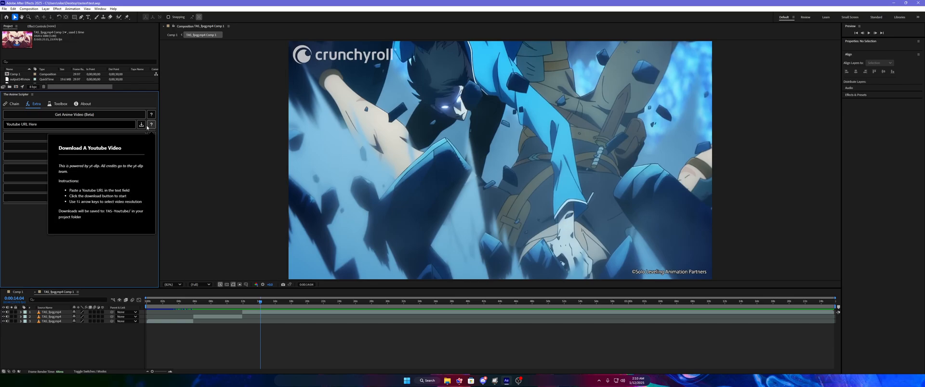
{"action": "mouse_move", "coordinate": [137, 134]}
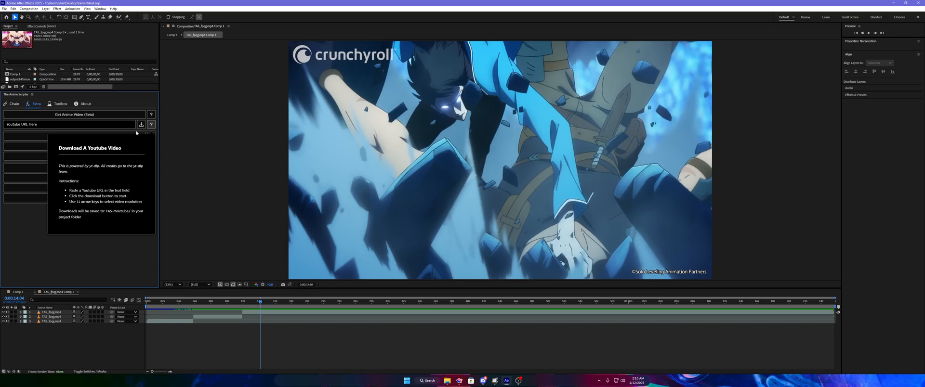
{"action": "double_click", "coordinate": [93, 166]}
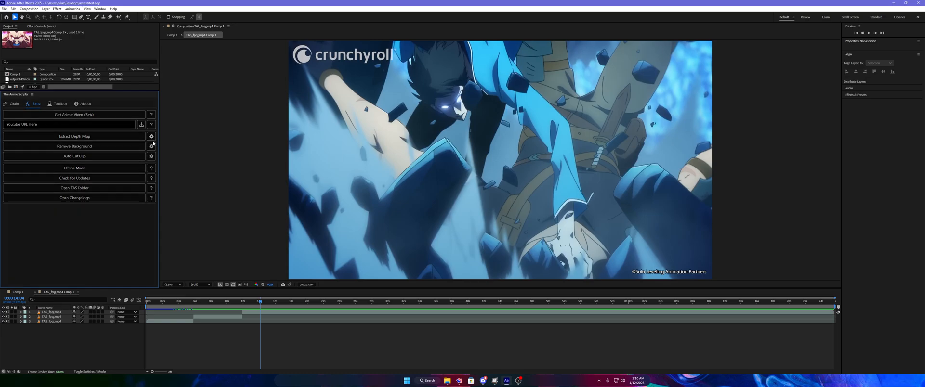
Step: Check depth map settings, keep Depth Anything V2 Base TensorRT at Low quality, and open the changelog
{"action": "left_click", "coordinate": [151, 136]}
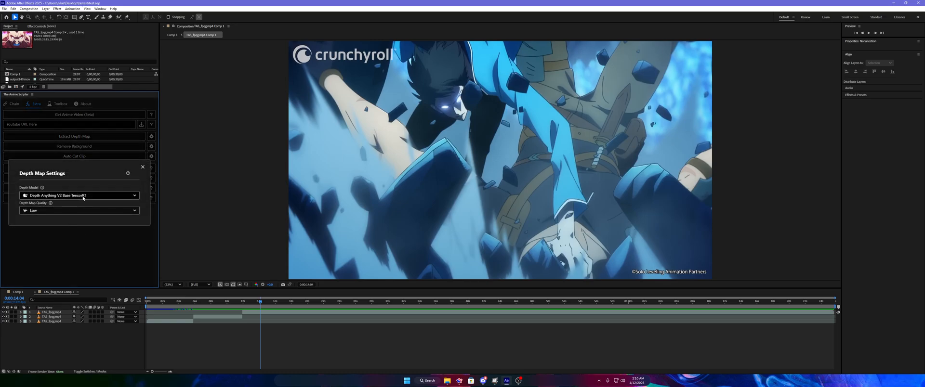
{"action": "left_click", "coordinate": [80, 195]}
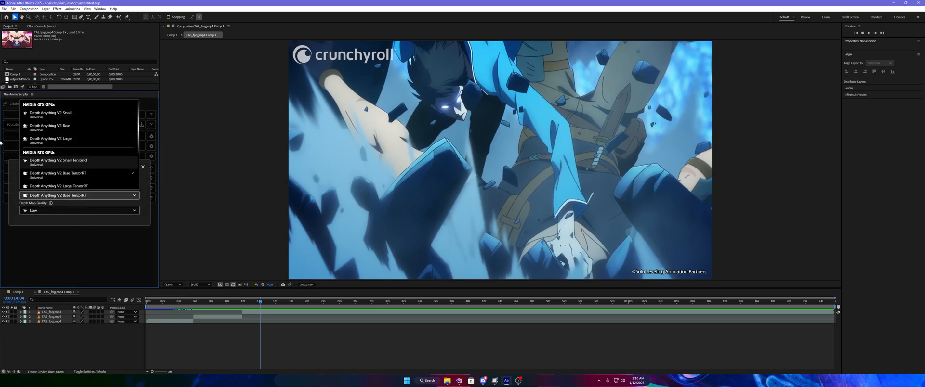
{"action": "left_click", "coordinate": [79, 210]}
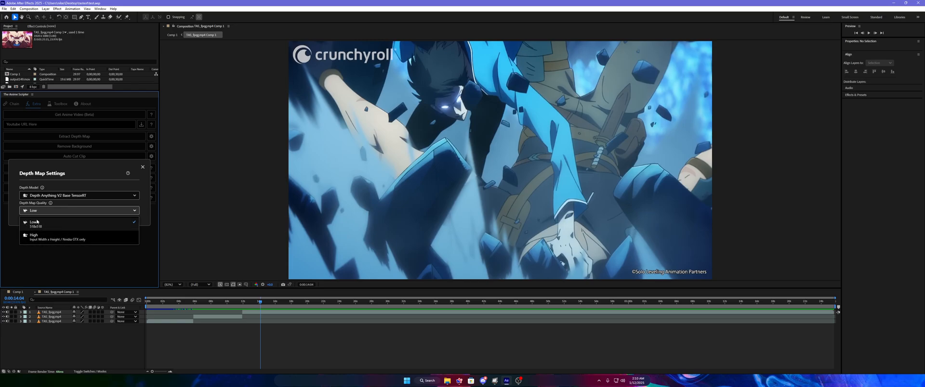
{"action": "mouse_move", "coordinate": [73, 224]}
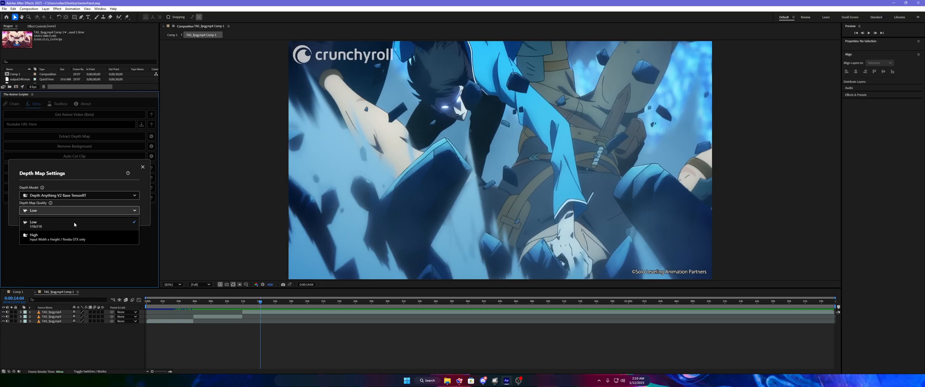
{"action": "mouse_move", "coordinate": [79, 246]}
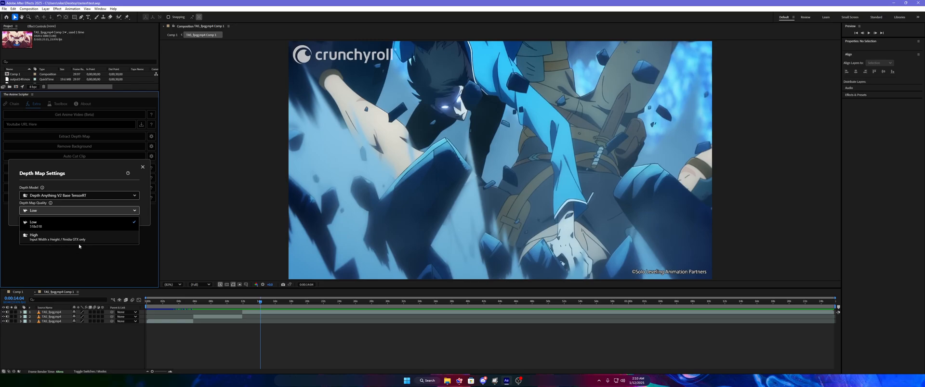
{"action": "mouse_move", "coordinate": [59, 248]}
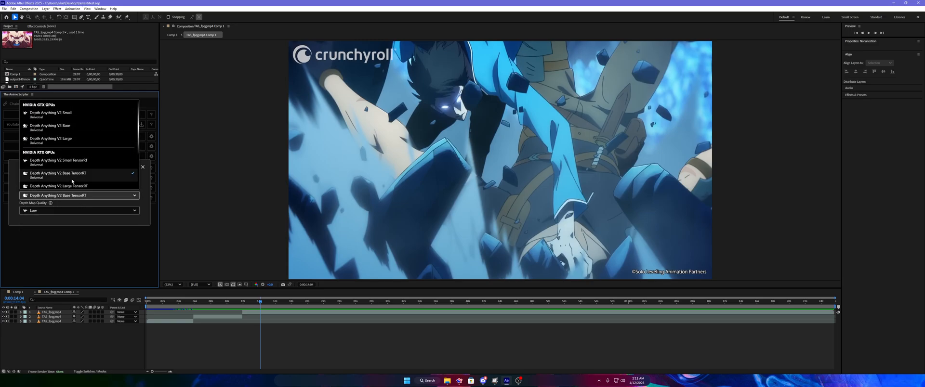
{"action": "mouse_move", "coordinate": [62, 127]}
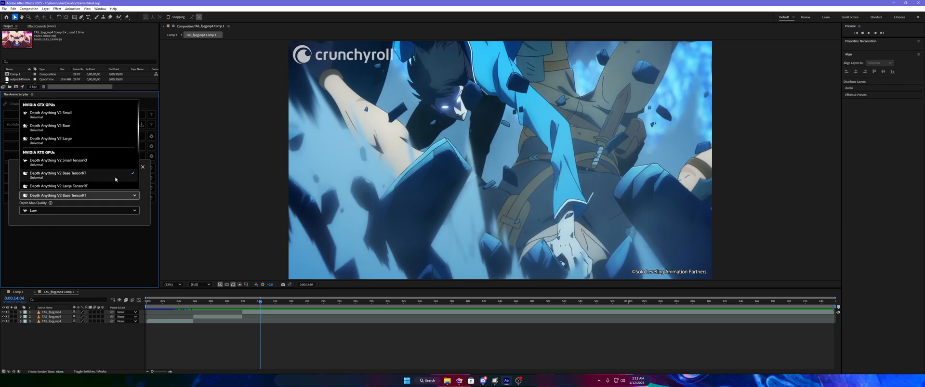
{"action": "mouse_move", "coordinate": [86, 222]}
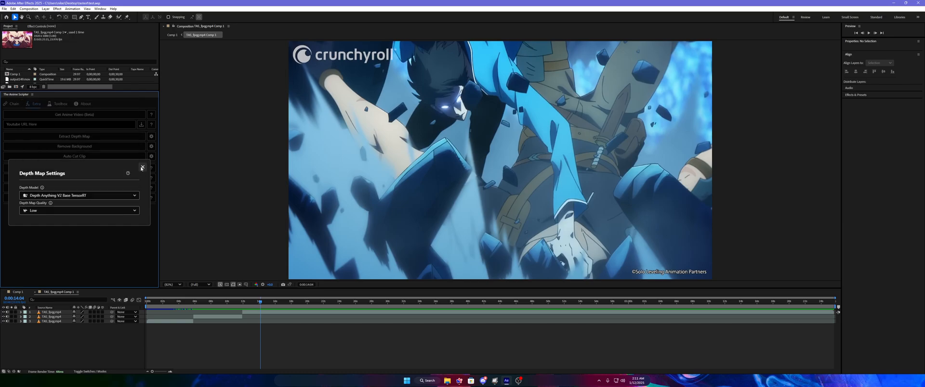
{"action": "left_click", "coordinate": [142, 168]}
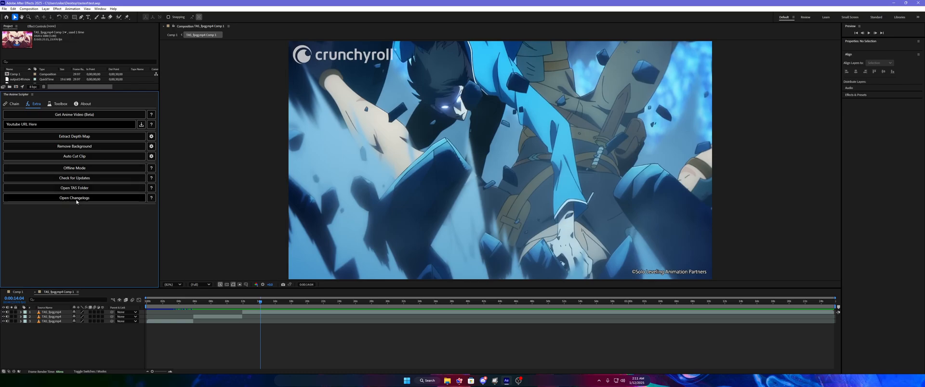
{"action": "left_click", "coordinate": [74, 198]}
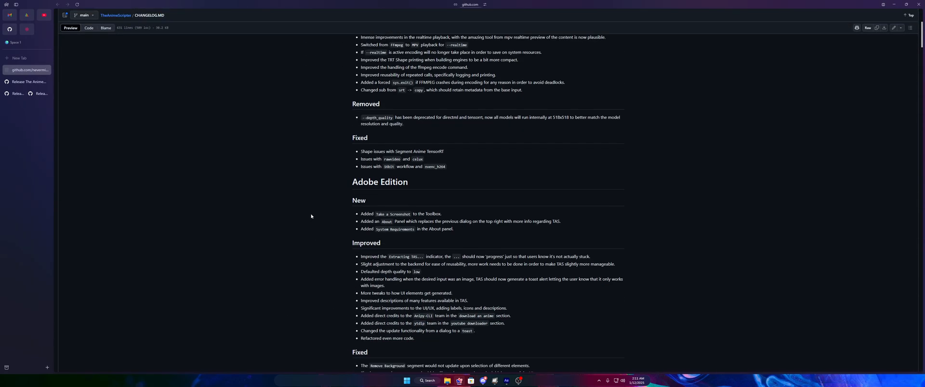
Step: Read the 2.0.1 changelog's Adobe Edition notes on GitHub and return to After Effects
{"action": "scroll", "scroll_direction": "up", "scroll_amount": 3}
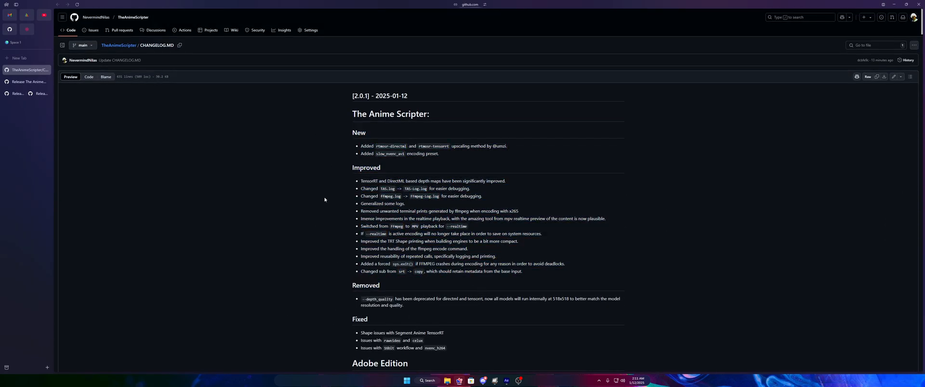
{"action": "scroll", "scroll_direction": "down", "scroll_amount": 3}
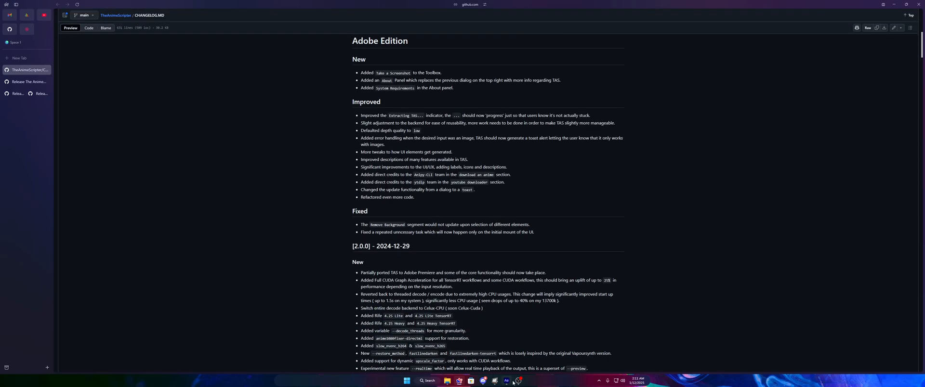
{"action": "left_click", "coordinate": [505, 380]}
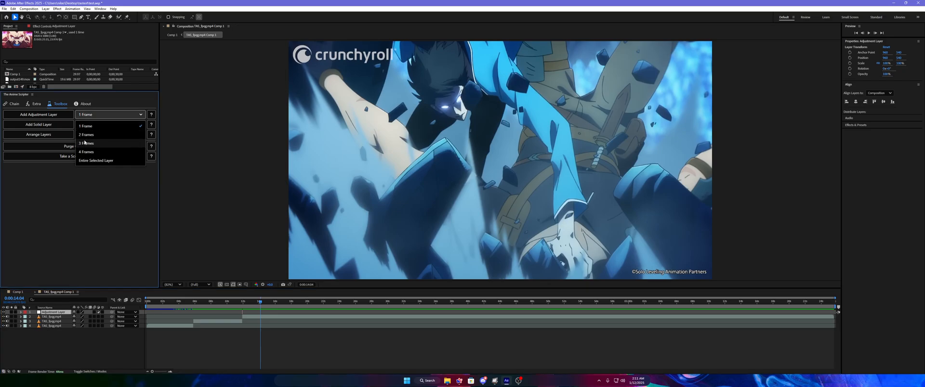
Step: Make new adjustment layers span the entire selected layer instead of 4 frames
{"action": "left_click", "coordinate": [86, 152]}
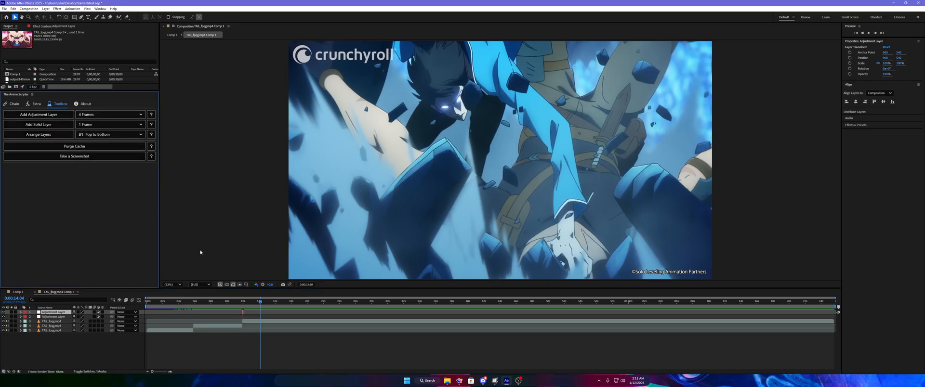
{"action": "left_click", "coordinate": [109, 114]}
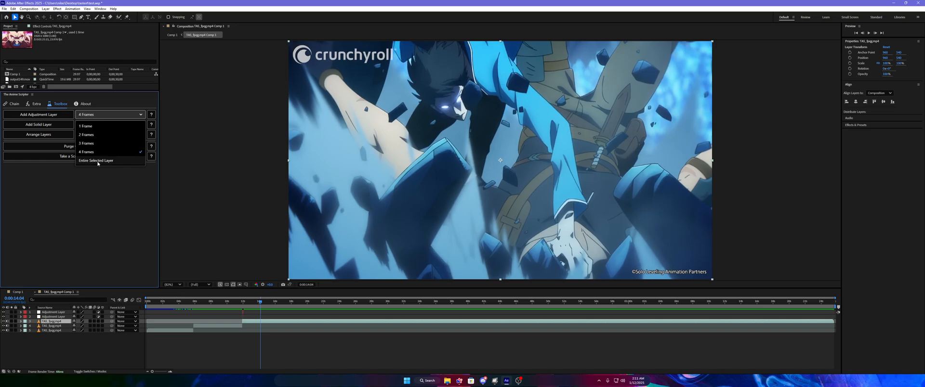
{"action": "left_click", "coordinate": [96, 161]}
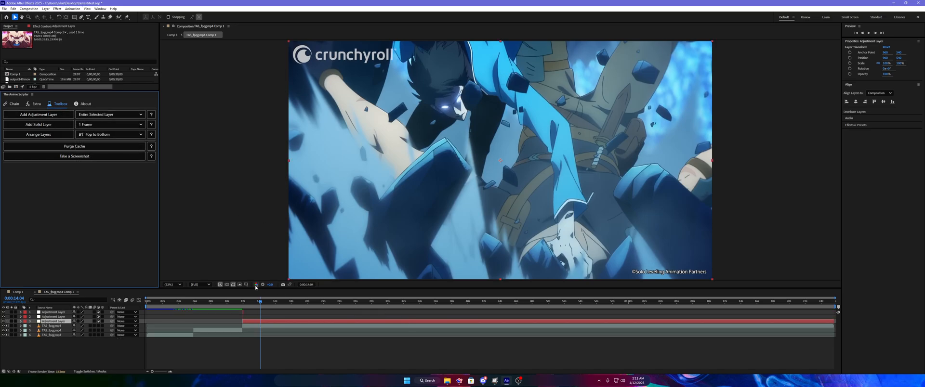
{"action": "left_click", "coordinate": [261, 301]}
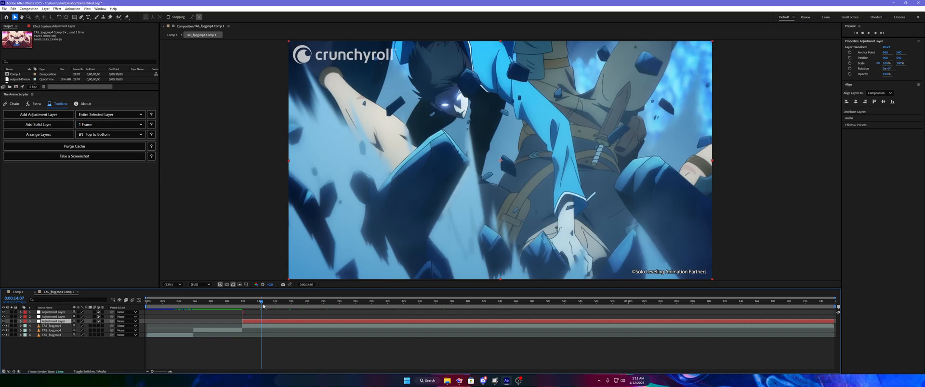
{"action": "mouse_move", "coordinate": [216, 276]}
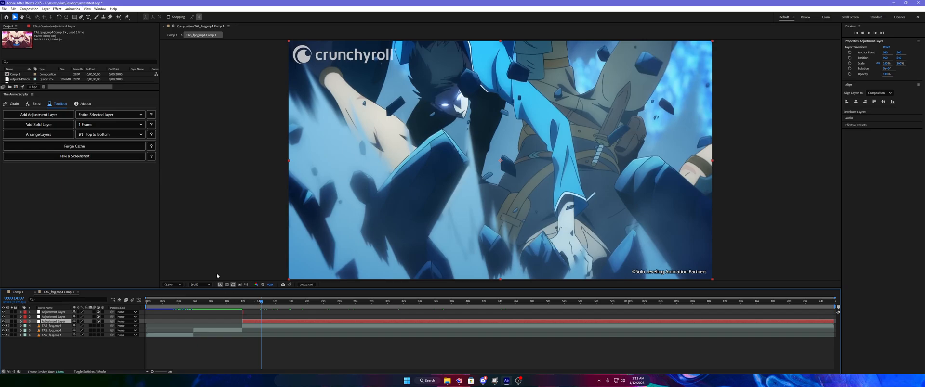
{"action": "mouse_move", "coordinate": [212, 273]}
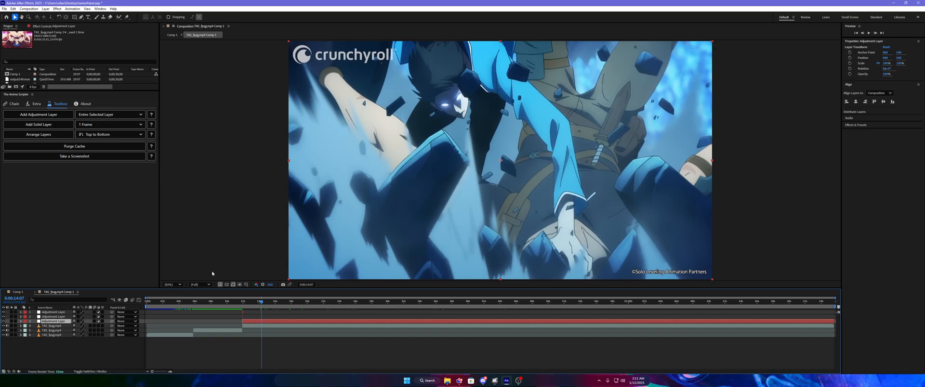
Step: Add a solid layer to the composition and select the clip layers in the timeline
{"action": "left_click", "coordinate": [37, 125]}
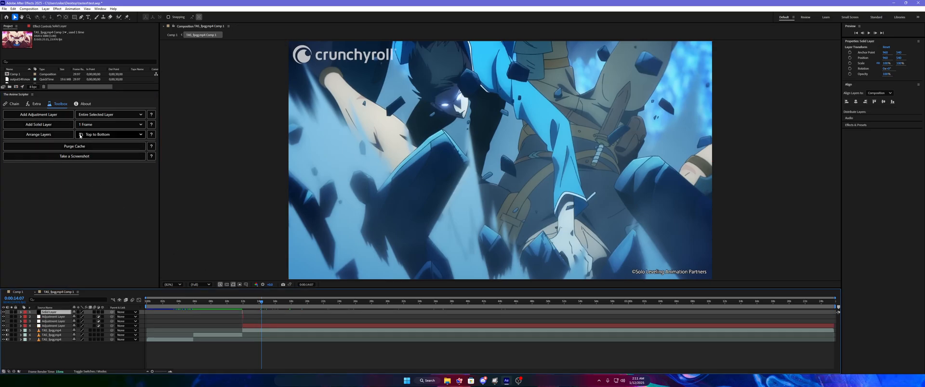
{"action": "left_click", "coordinate": [52, 331]}
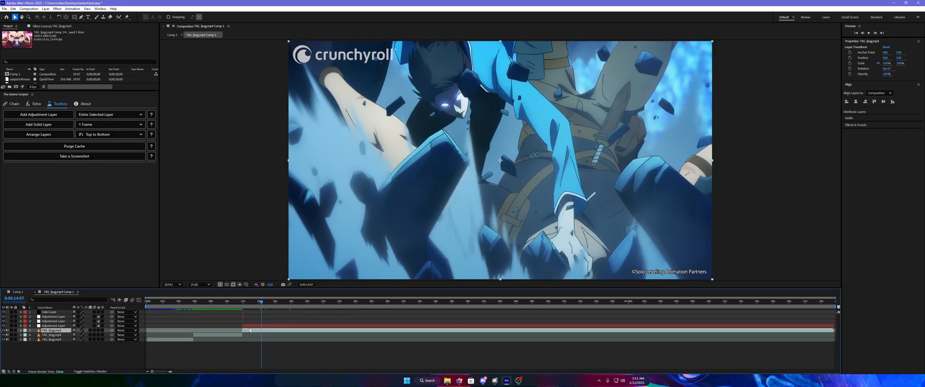
{"action": "left_click", "coordinate": [145, 302]}
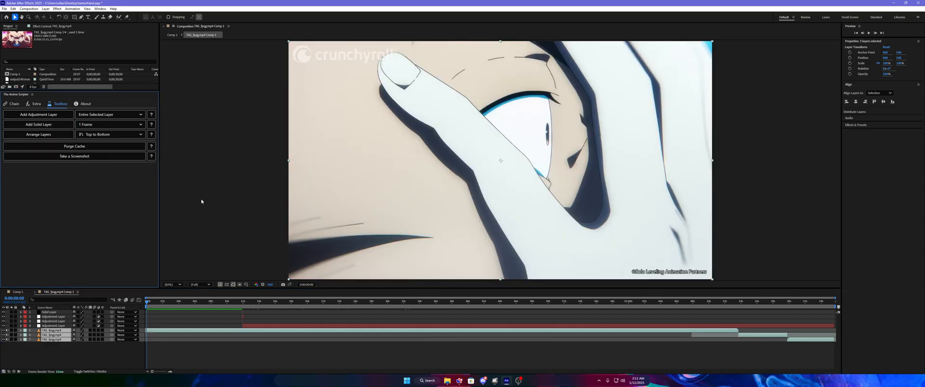
Step: Arrange the three selected clip layers sequentially, ordered Bottom to Top
{"action": "left_click", "coordinate": [110, 134]}
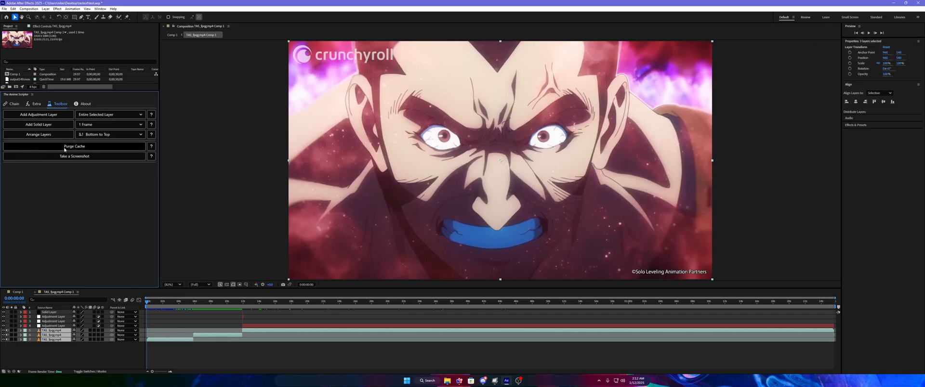
{"action": "mouse_move", "coordinate": [111, 228]}
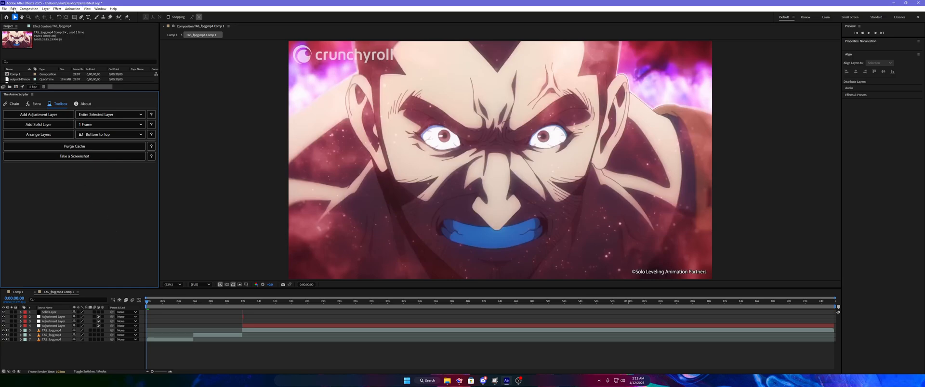
Step: Purge All Disk Cache via Edit > Purge and confirm the deletion
{"action": "left_click", "coordinate": [13, 8]}
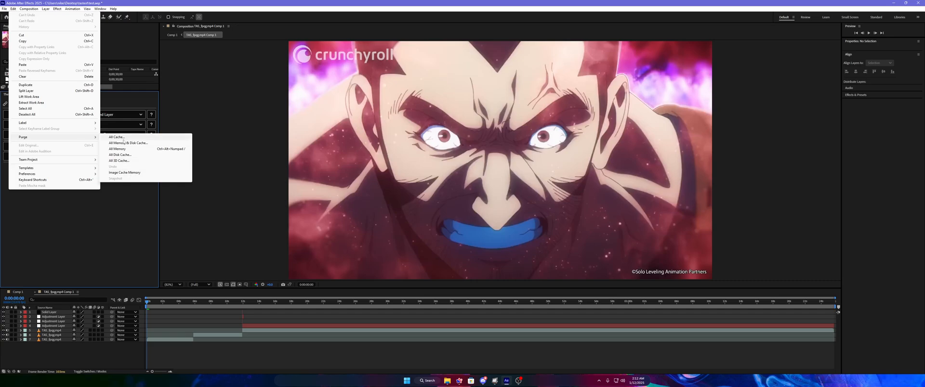
{"action": "left_click", "coordinate": [119, 155]}
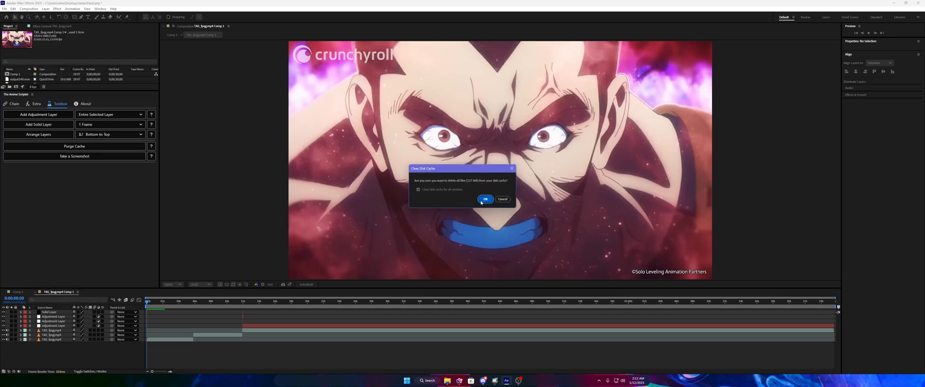
{"action": "left_click", "coordinate": [485, 200]}
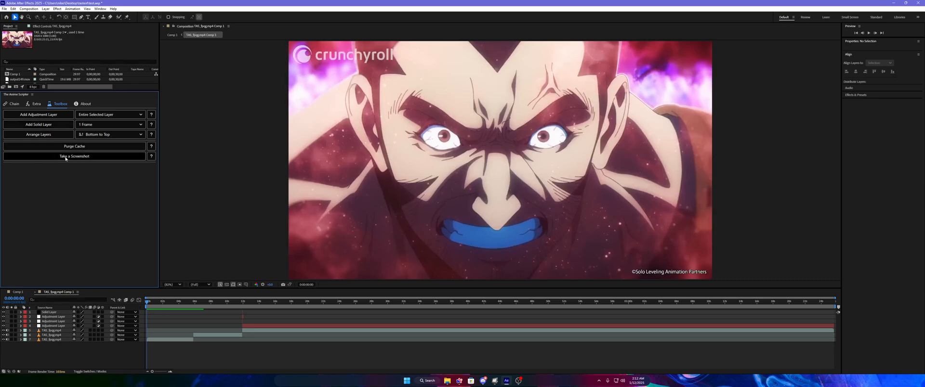
Step: Delete the earlier screenshots, then capture a PNG screenshot of the current frame
{"action": "left_click", "coordinate": [74, 156]}
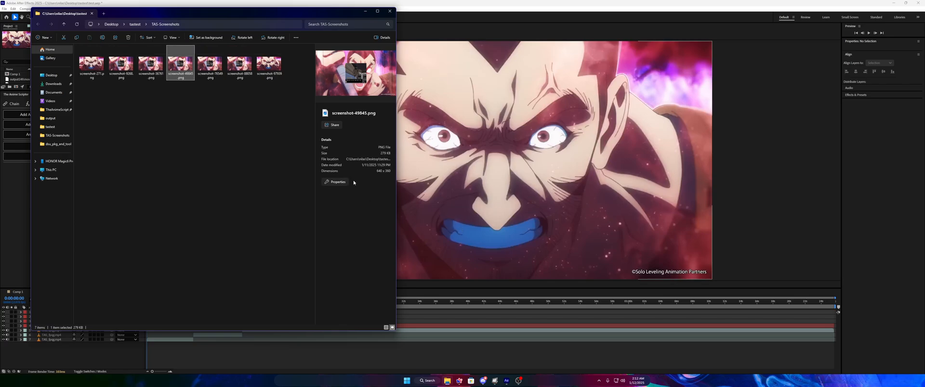
{"action": "key", "text": "Delete"}
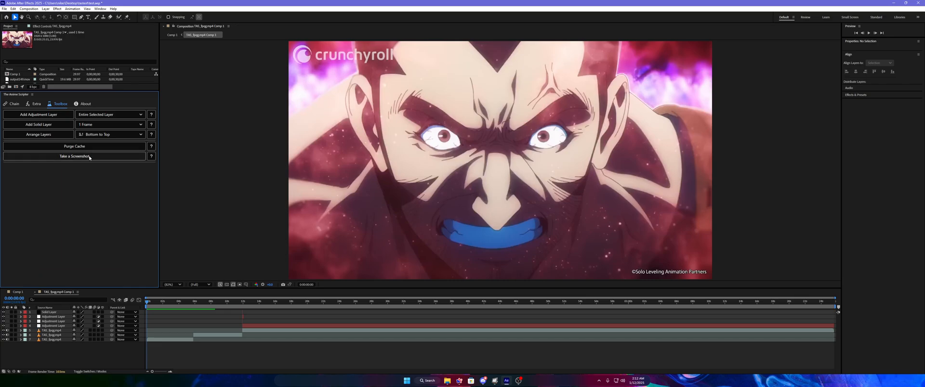
{"action": "left_click", "coordinate": [73, 156]}
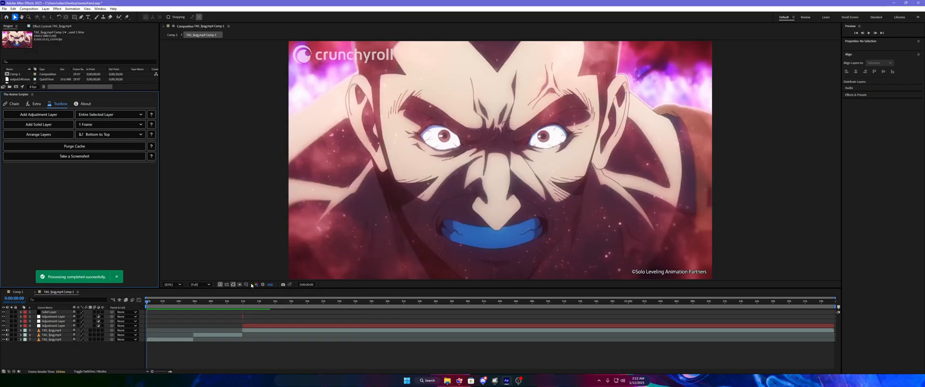
Step: View the new screenshot in the TAS-Screenshots folder, then close the folder window
{"action": "left_click", "coordinate": [199, 284]}
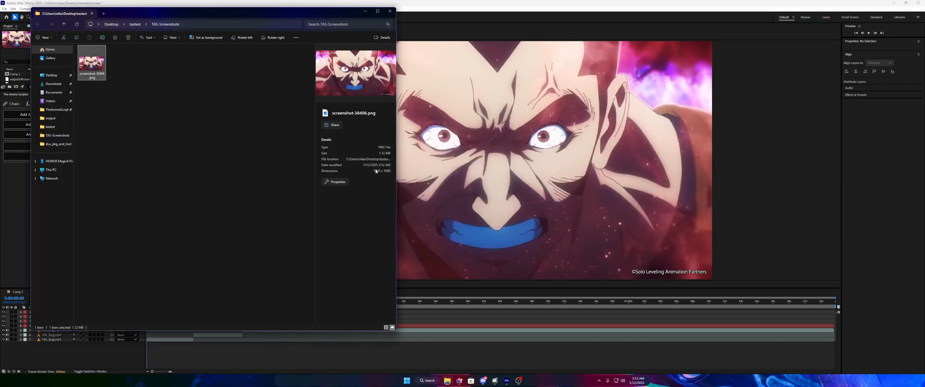
{"action": "double_click", "coordinate": [92, 61]}
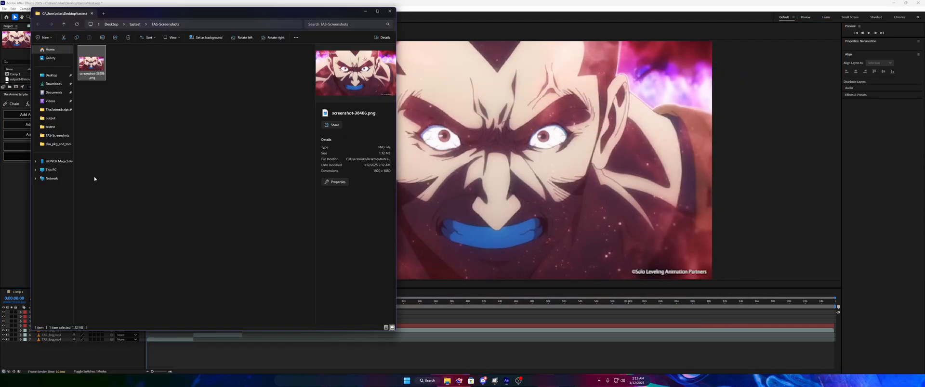
{"action": "left_click", "coordinate": [92, 64]}
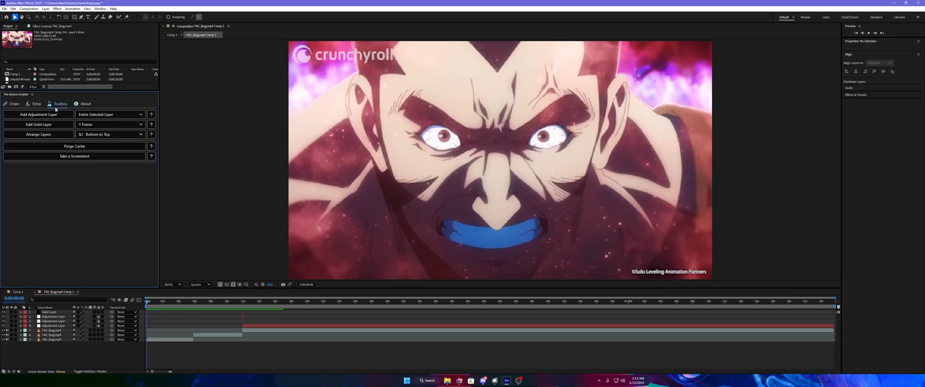
Step: Show the About page, narrow the scripter panel, and select a later clip layer
{"action": "left_click", "coordinate": [85, 103]}
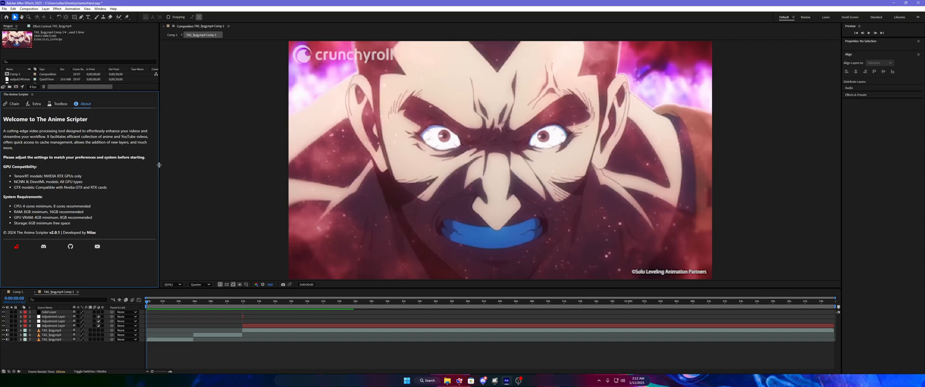
{"action": "left_click_drag", "start_coordinate": [157, 164], "coordinate": [110, 164]}
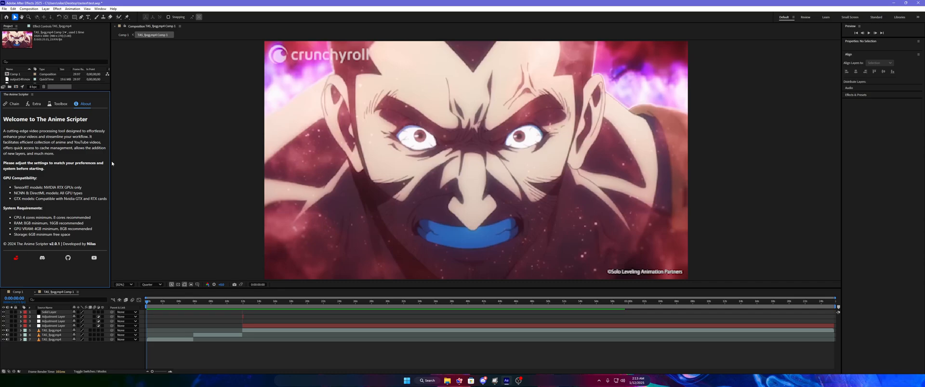
{"action": "left_click", "coordinate": [222, 301]}
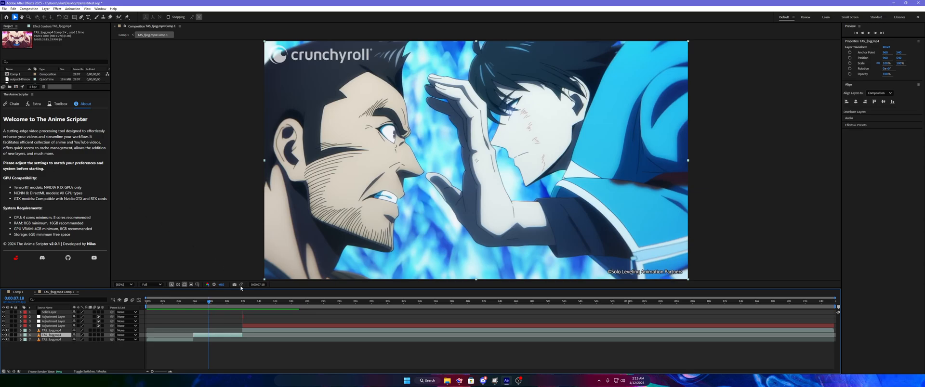
Step: Enable Pre-Render and Deduplicate in the Chain and start processing
{"action": "left_click", "coordinate": [13, 103]}
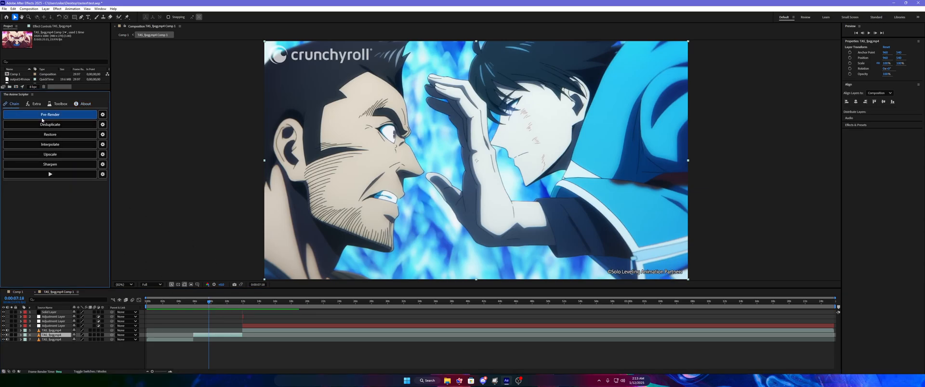
{"action": "left_click", "coordinate": [102, 114]}
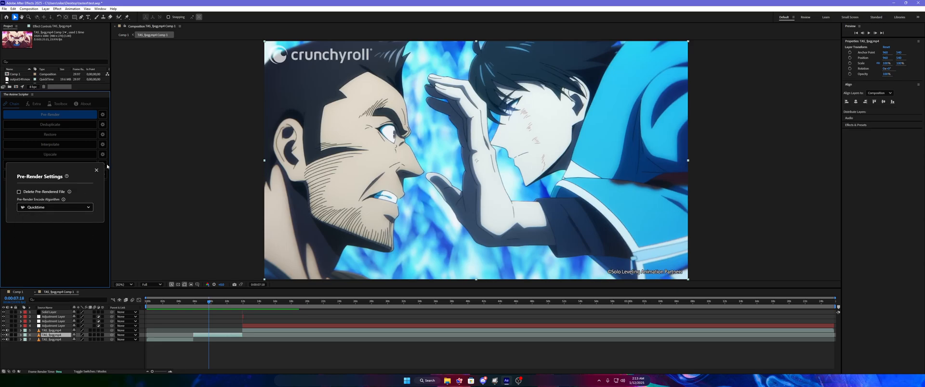
{"action": "left_click", "coordinate": [96, 170]}
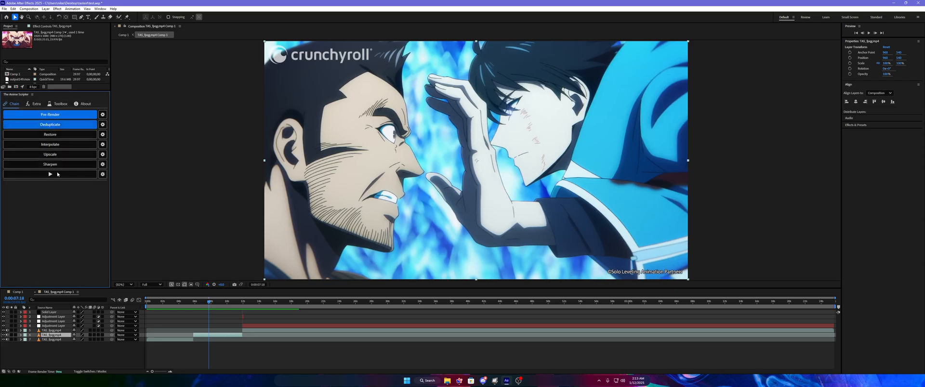
{"action": "left_click", "coordinate": [50, 114]}
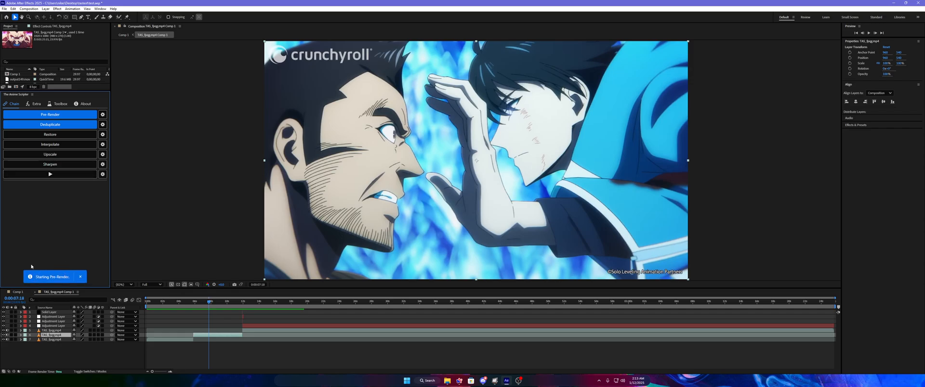
Step: Dismiss the pre-render start and processing-completed toast notifications
{"action": "left_click", "coordinate": [50, 114]}
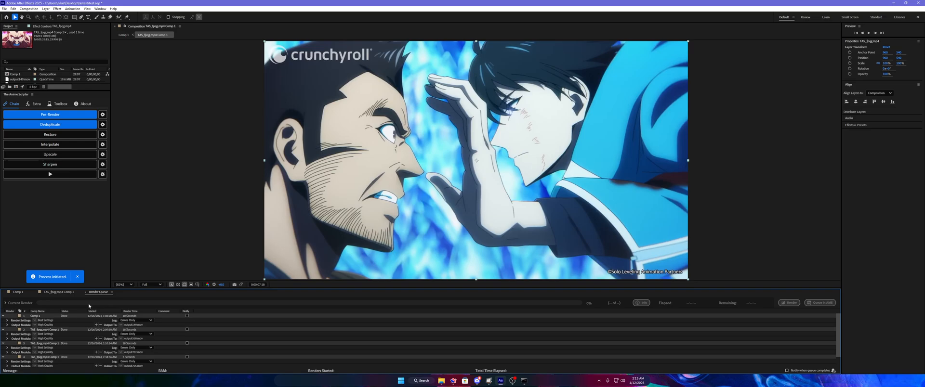
{"action": "left_click", "coordinate": [57, 292]}
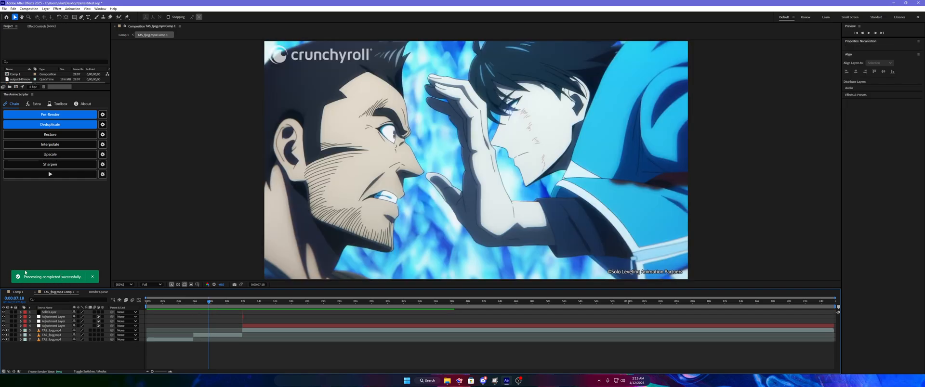
{"action": "left_click", "coordinate": [92, 277]}
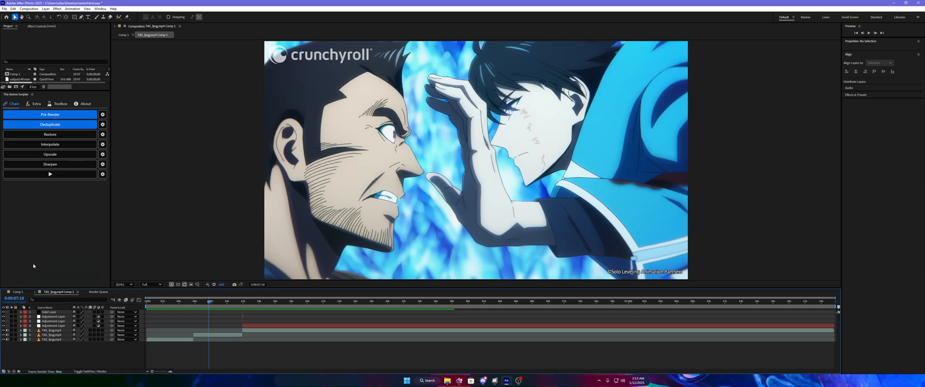
{"action": "mouse_move", "coordinate": [38, 273]}
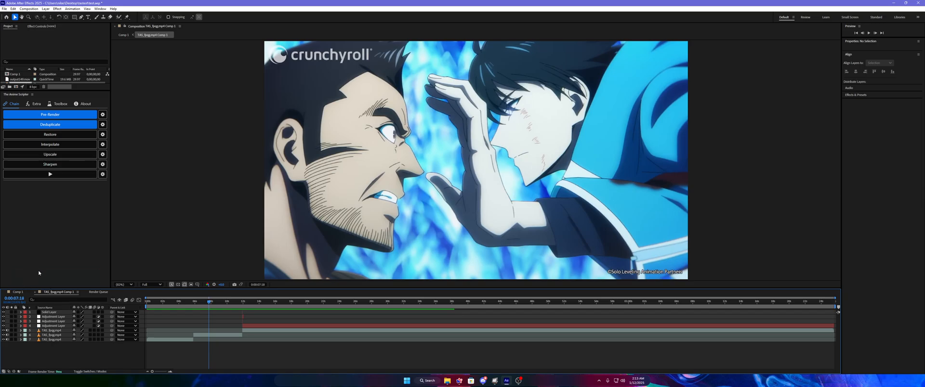